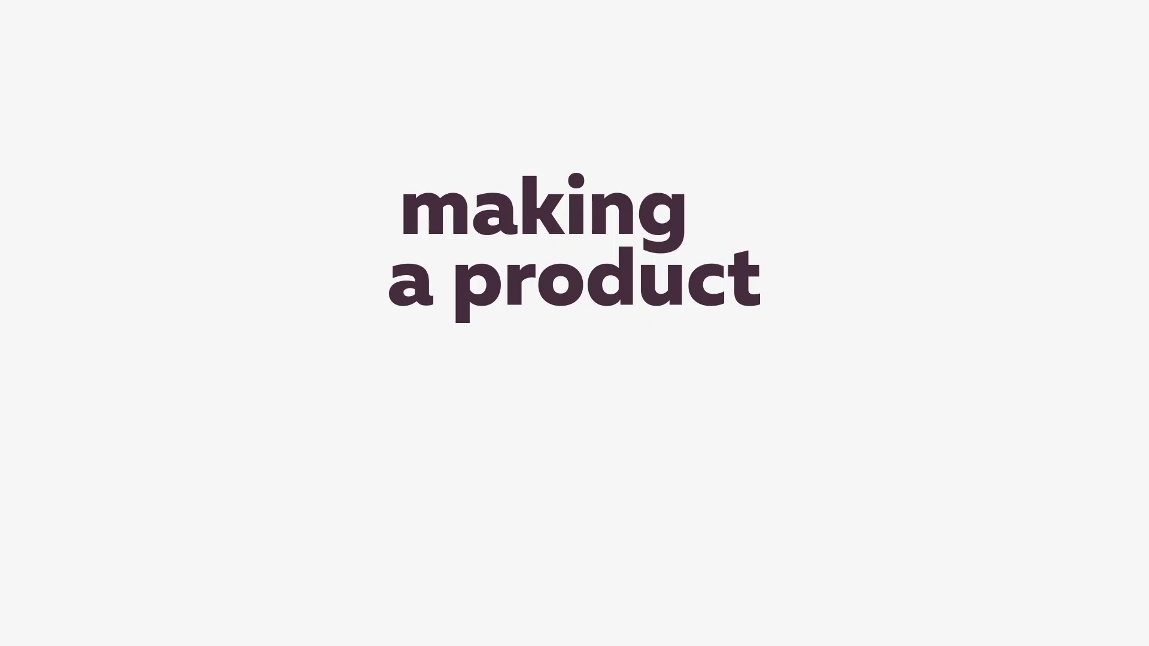
# Type the app name 'Transcripto'.
pyautogui.write('Trainscrpt')
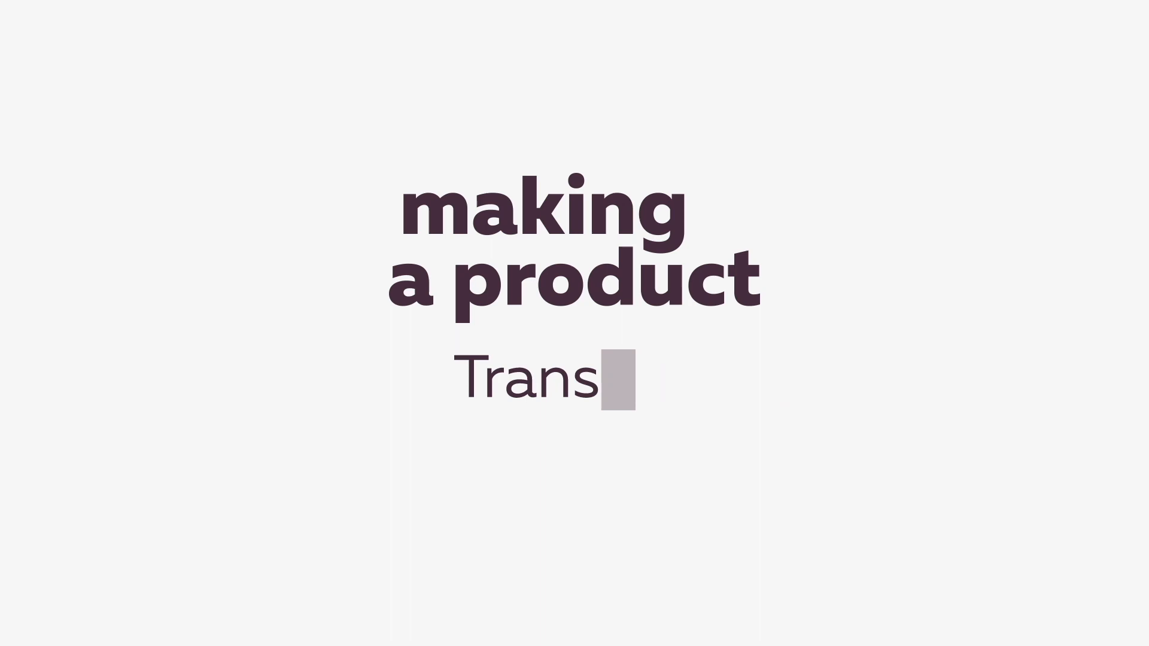
pyautogui.write('cript')
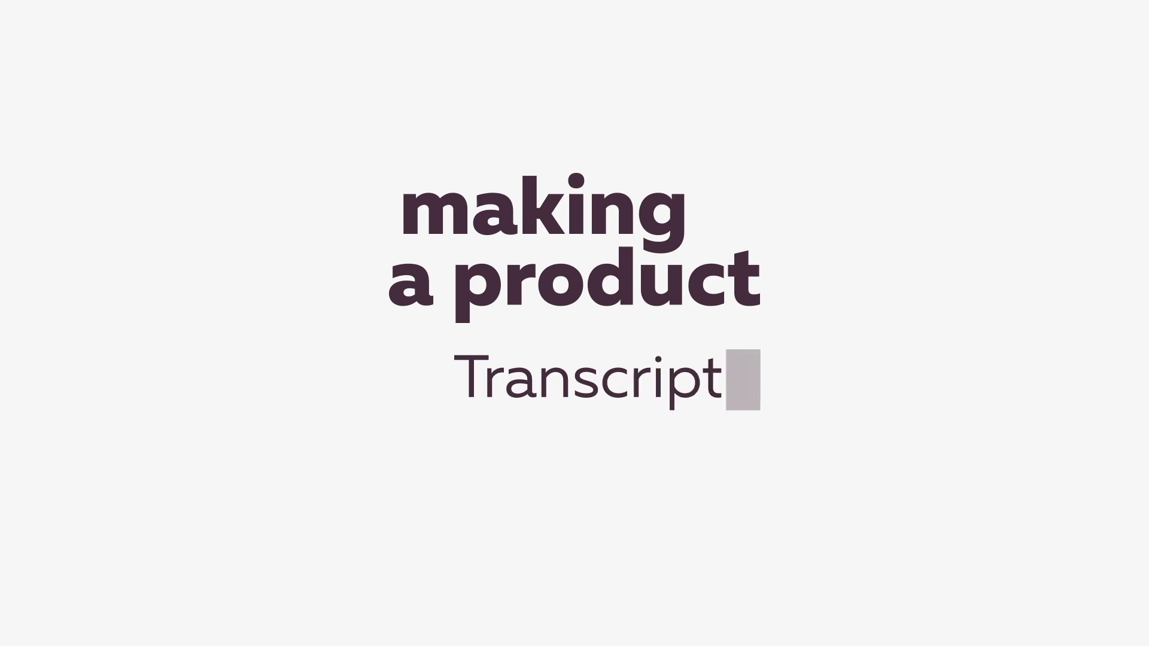
pyautogui.write('o')
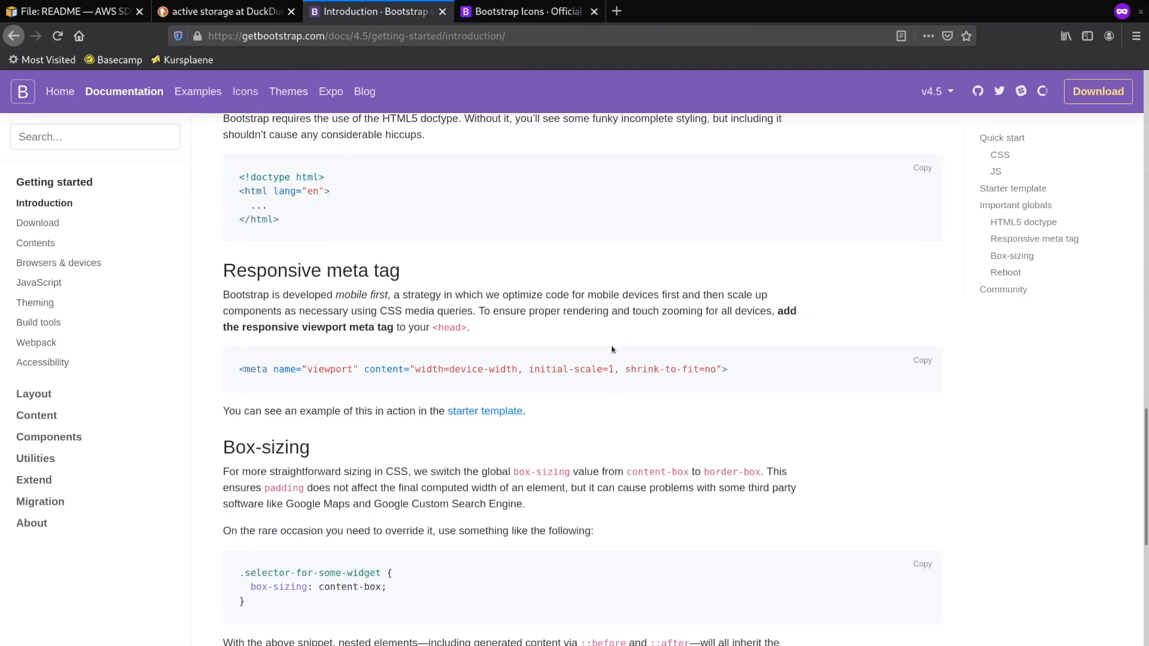
# Read Bootstrap's yarn and RubyGems install instructions, then browse the Bootstrap Icons site.
pyautogui.click(37, 222)
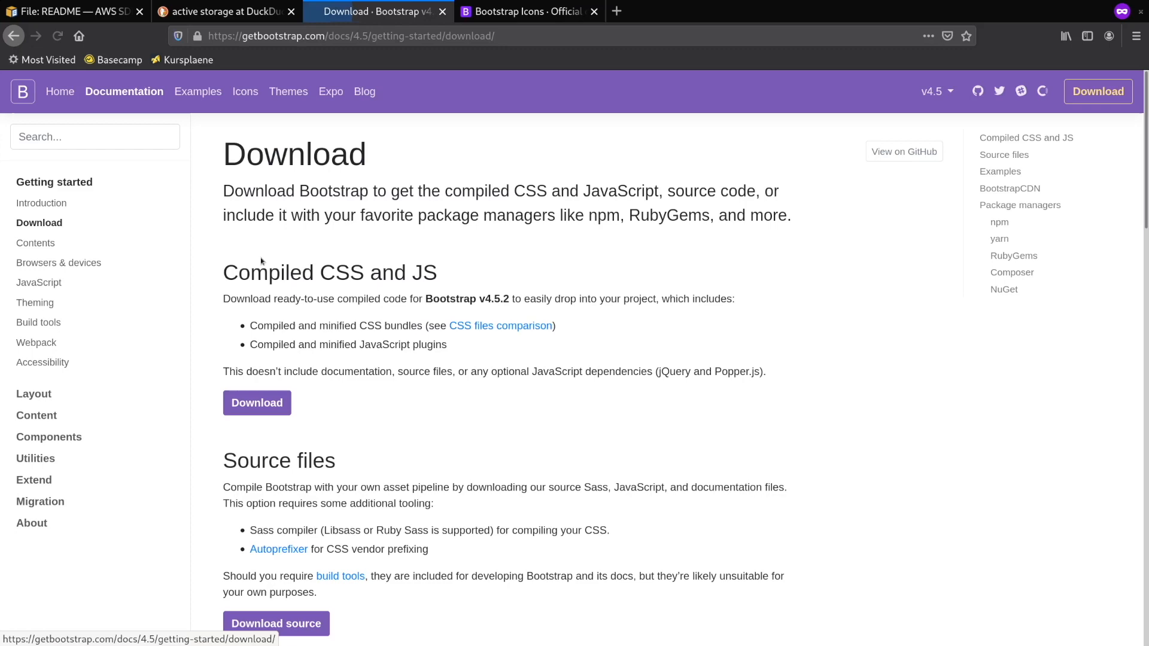
pyautogui.scroll(-3)
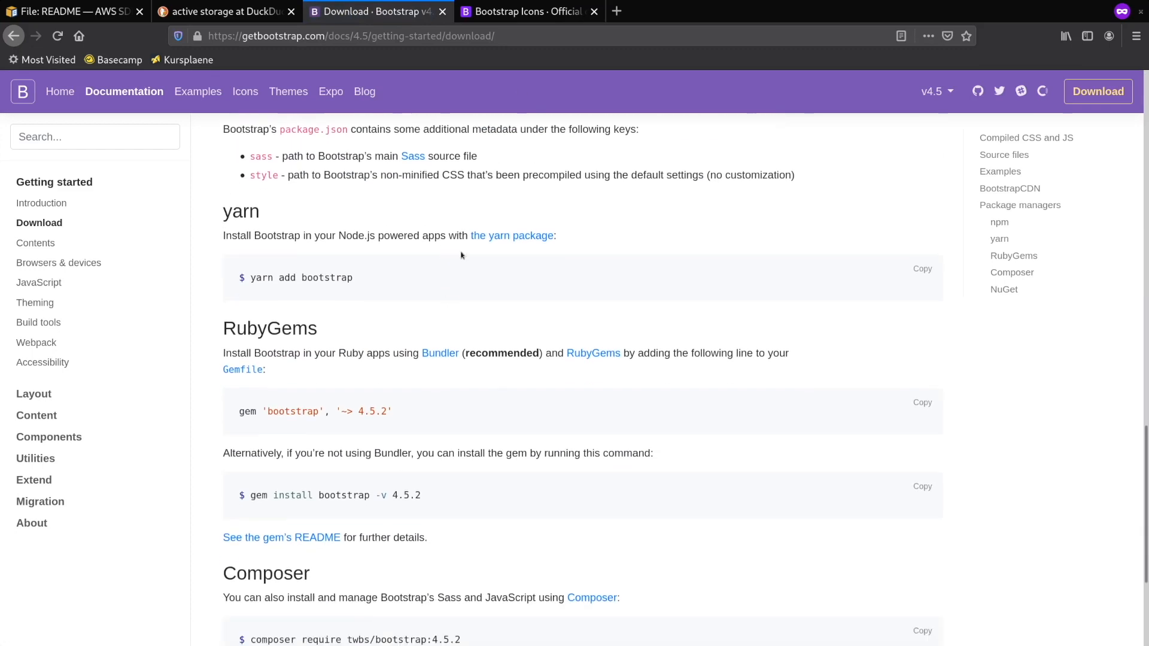
pyautogui.click(528, 11)
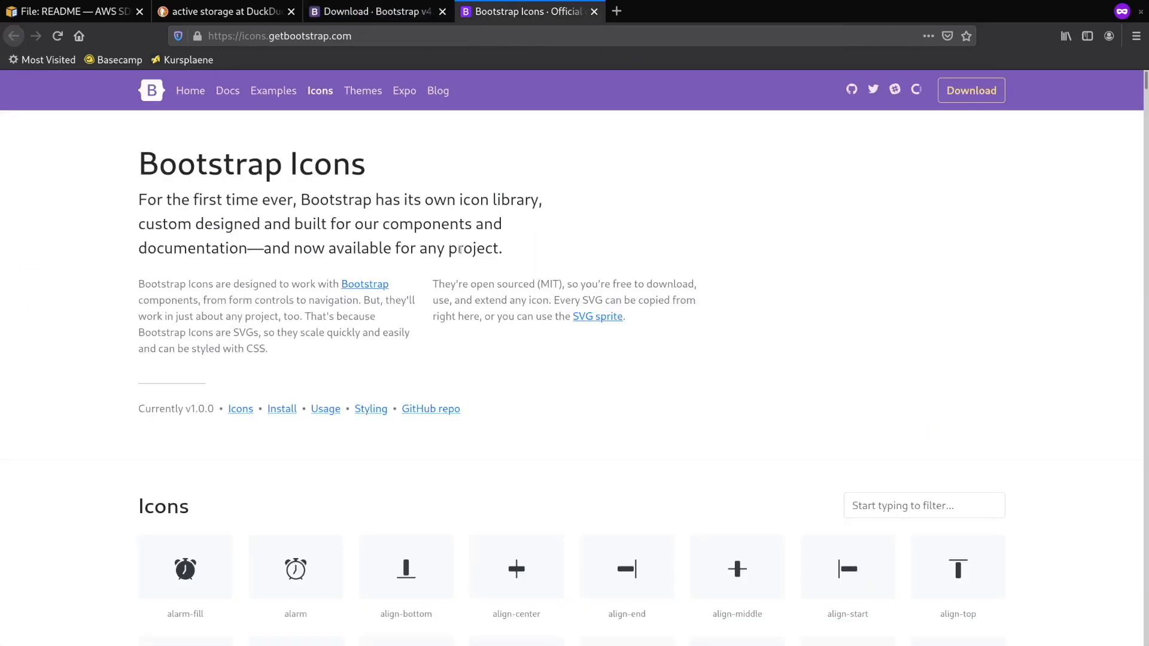
pyautogui.scroll(-3)
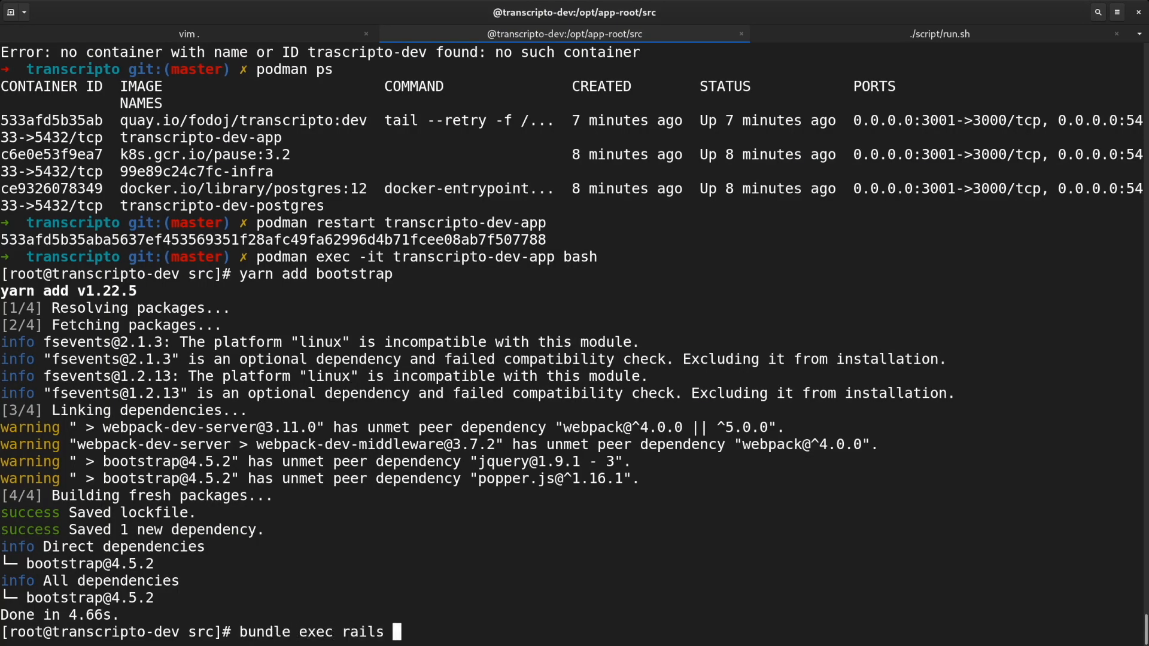
# Enter 'bundle exec rails g controller Home' in the container shell.
pyautogui.write('g controller')
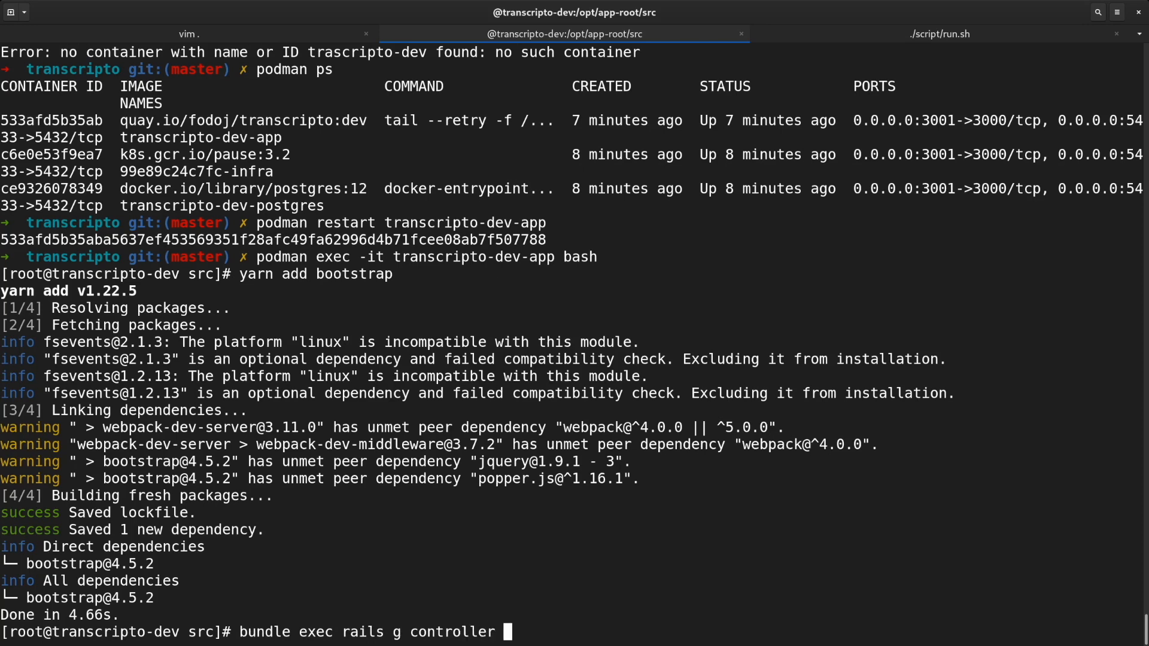
pyautogui.write('Home')
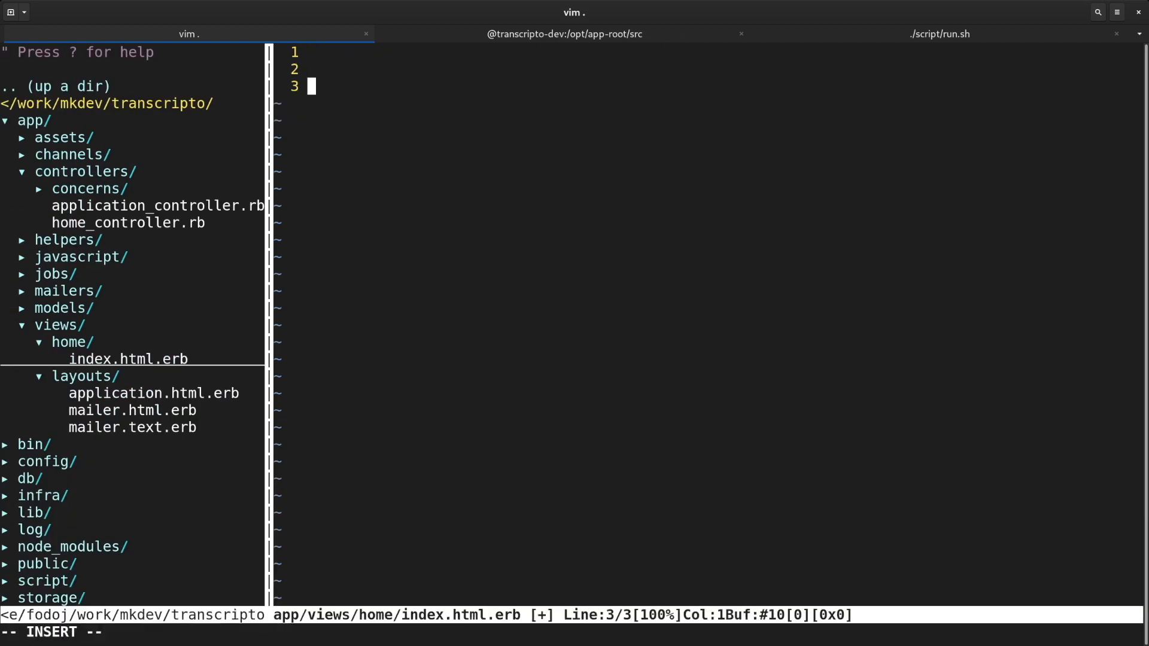
# Begin the home index view with an <h1 class="text-center"> heading.
pyautogui.write('<h1 class="text-center"')
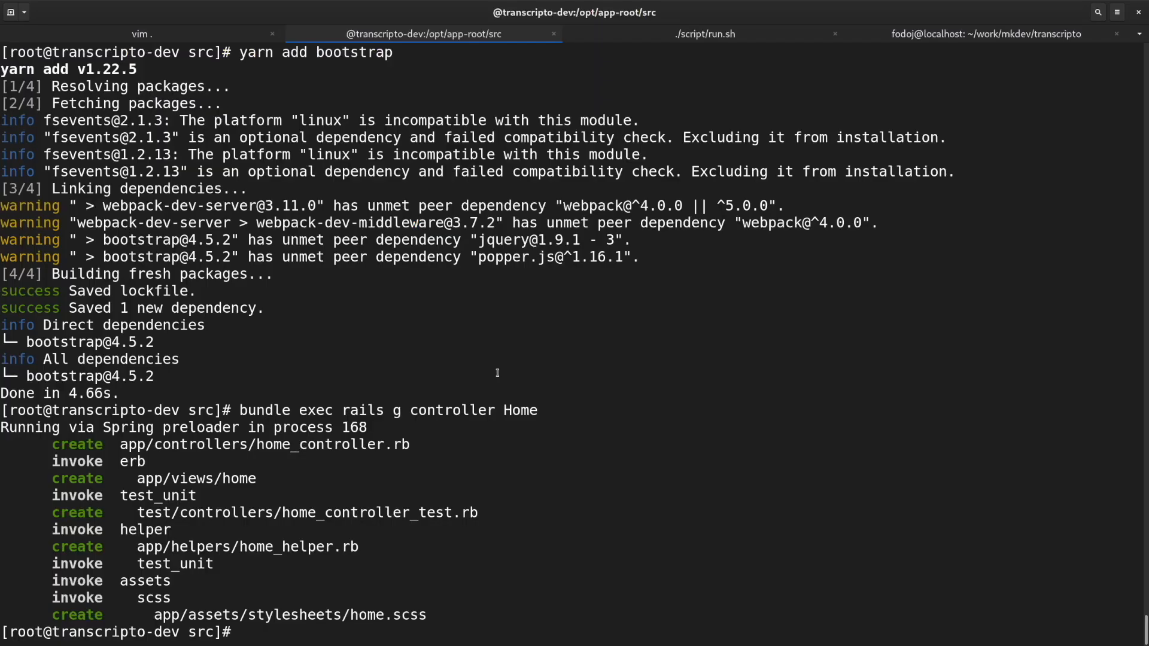
# Type 'bundle exec rails g model Transcription' with its attributes.
pyautogui.write('bundle exec rails g model Tr')
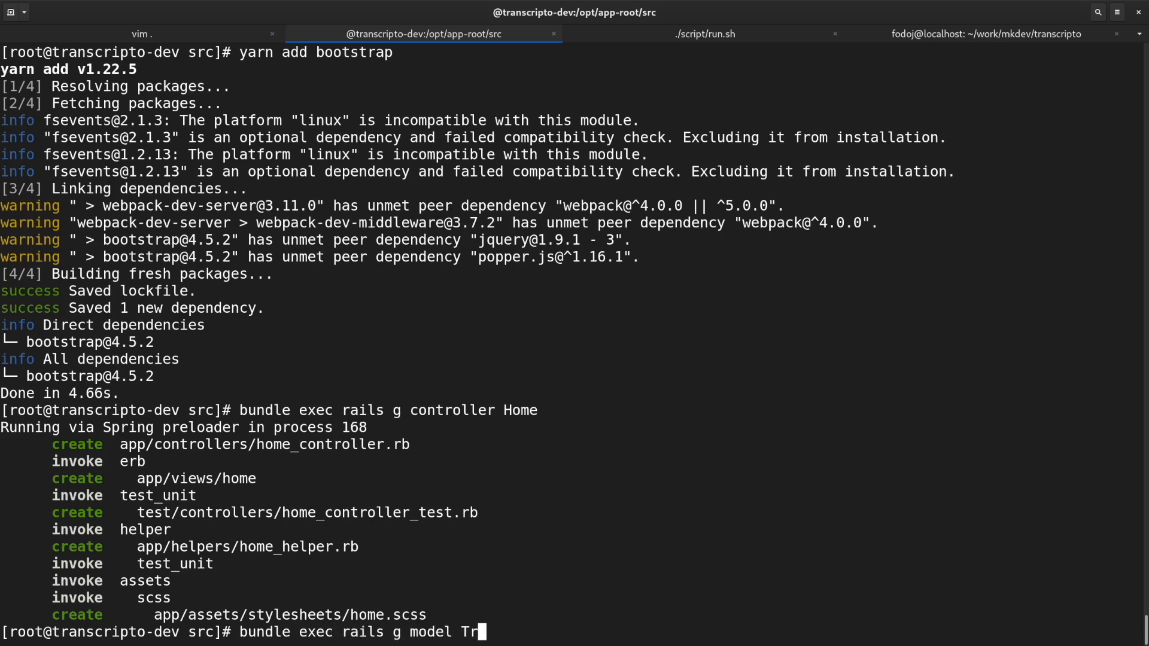
pyautogui.write('anscription')
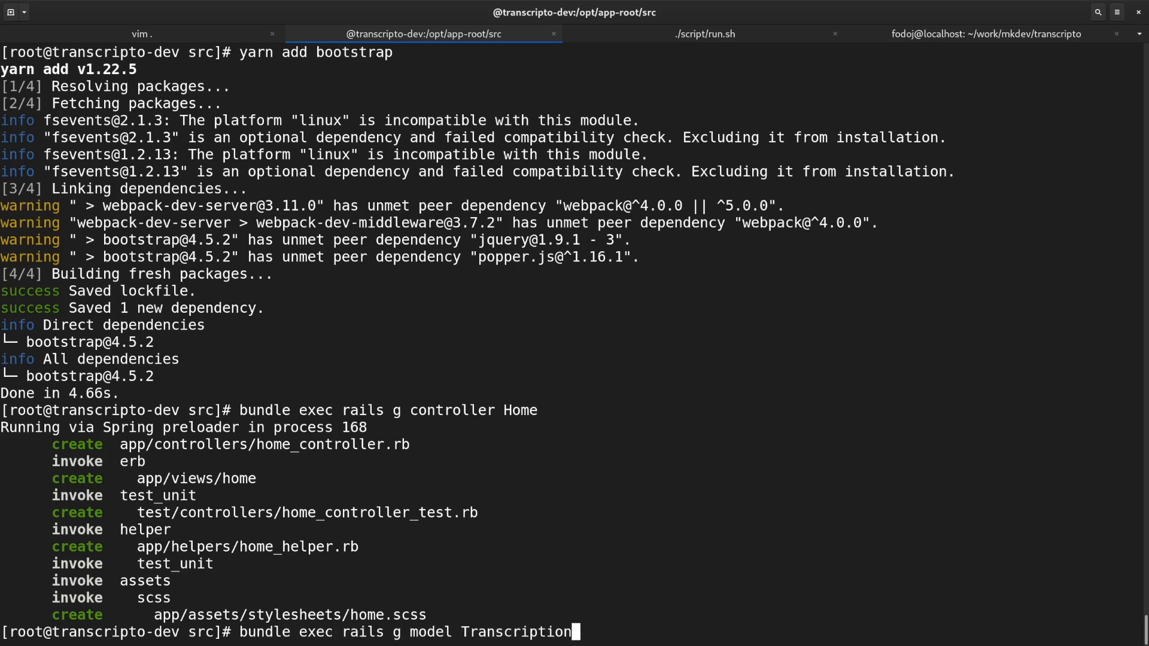
pyautogui.write('st')
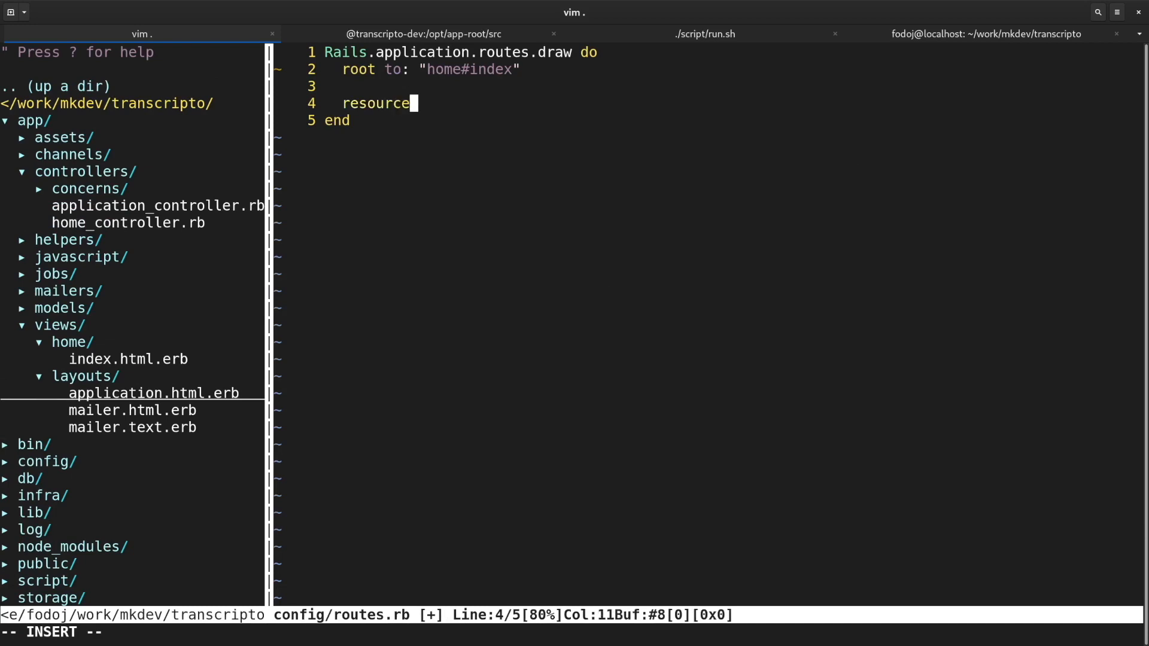
# Add 'resources :transcriptions' to config/routes.rb under the home#index root route.
pyautogui.write('s :transcript')
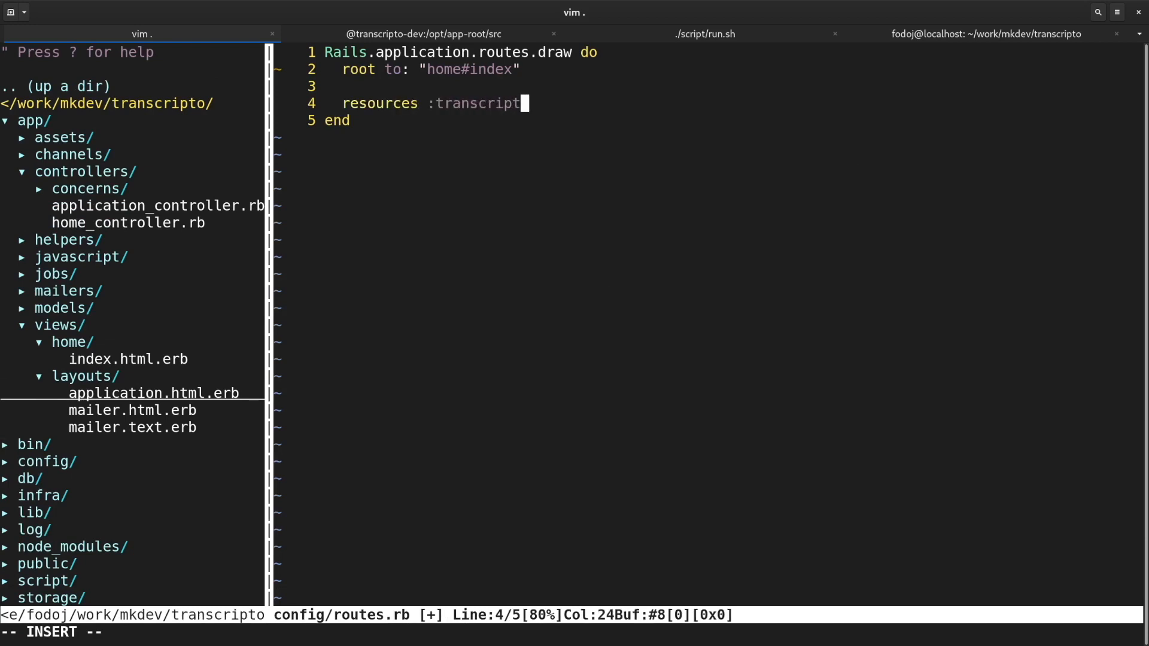
pyautogui.write('ion')
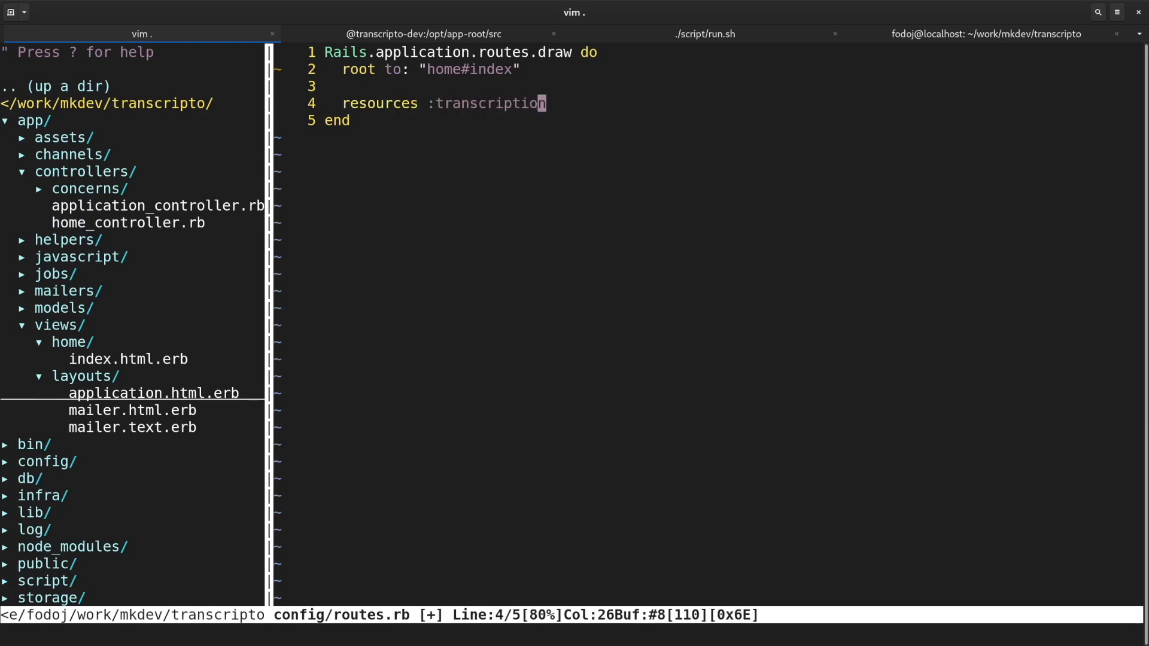
pyautogui.write('s')
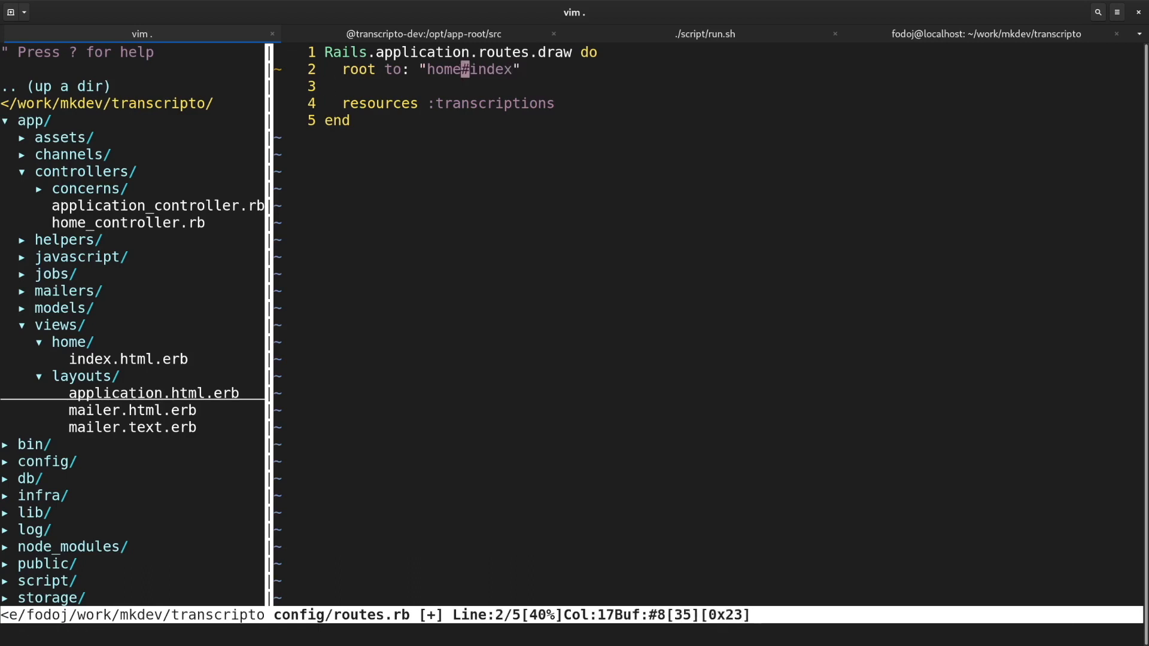
pyautogui.write('transcripto/app/controllers/transcriptions._c')
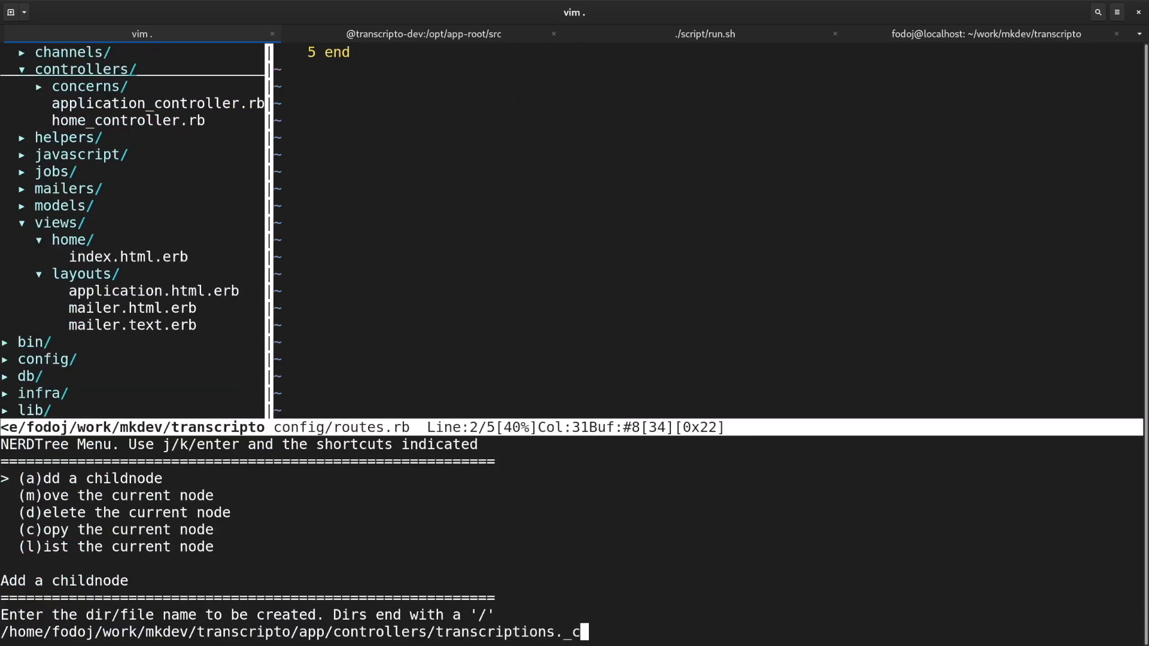
# Create transcriptions_controller.rb defining new and index actions, index loading Transcription.all.
pyautogui.press('Return')
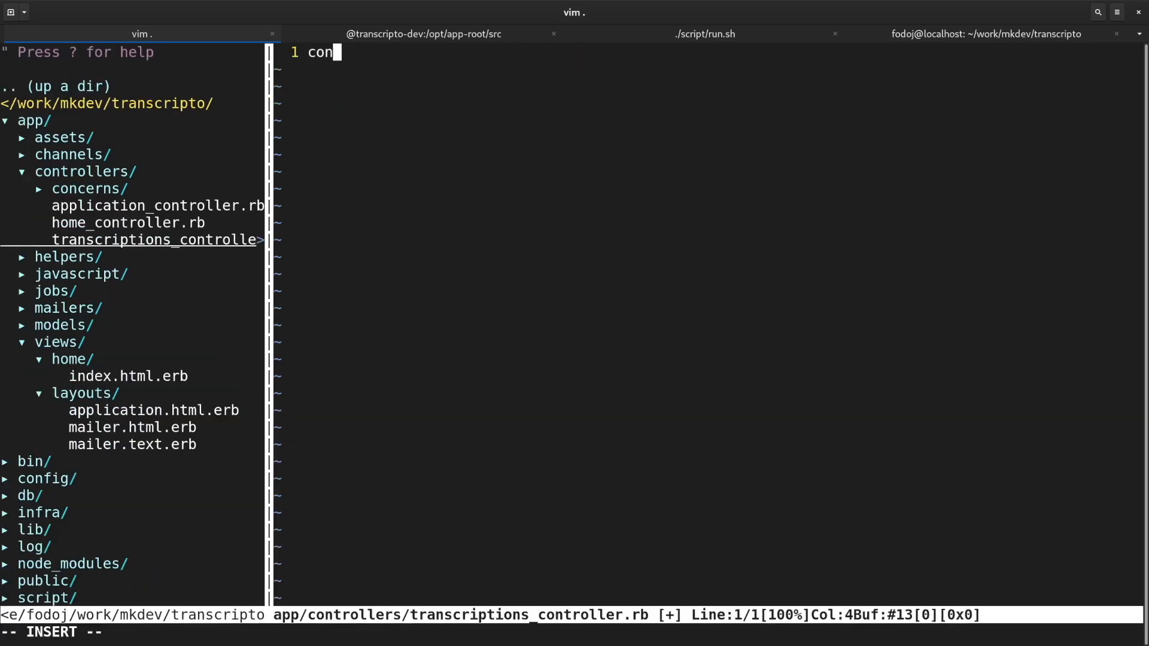
pyautogui.write('lass TranscriptionsController < ApplicationController')
pyautogui.write('@tran')
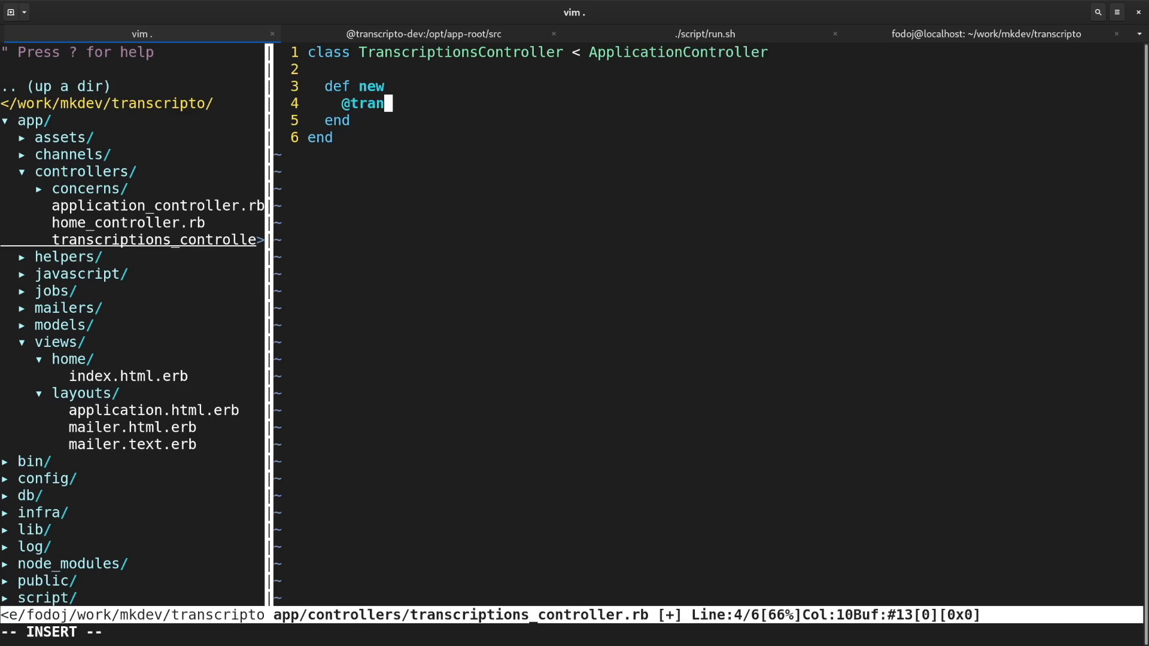
pyautogui.write('scription = Transcription.all')
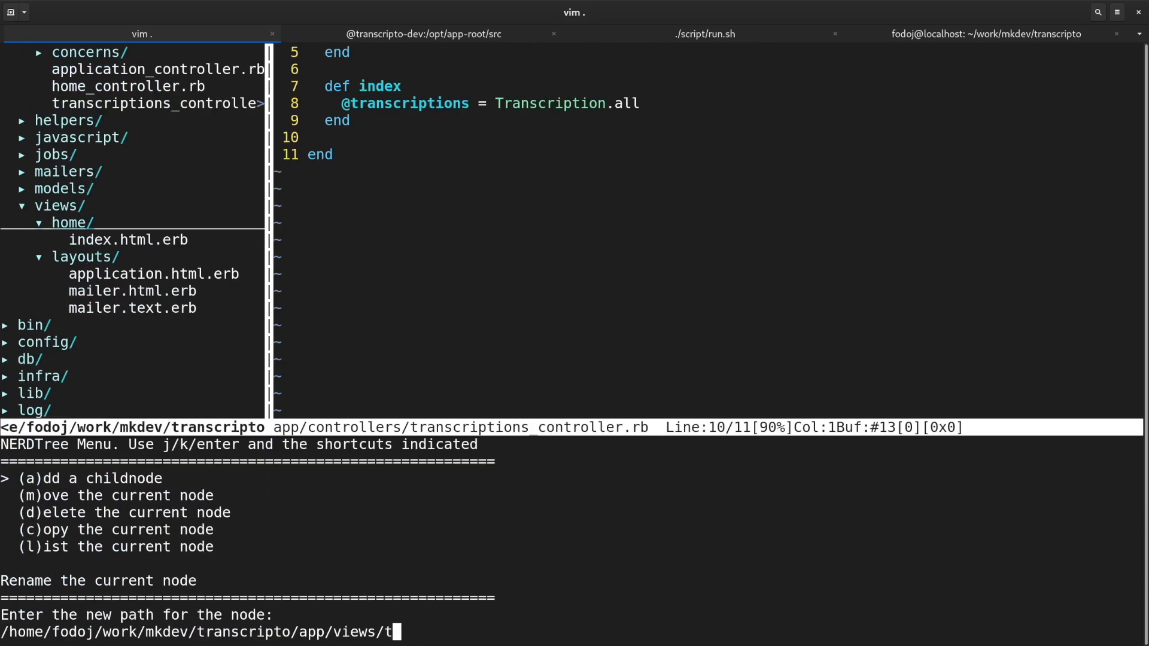
# Move the index template to app/views/transcriptions/index.html.erb.
pyautogui.write('ranscriptions')
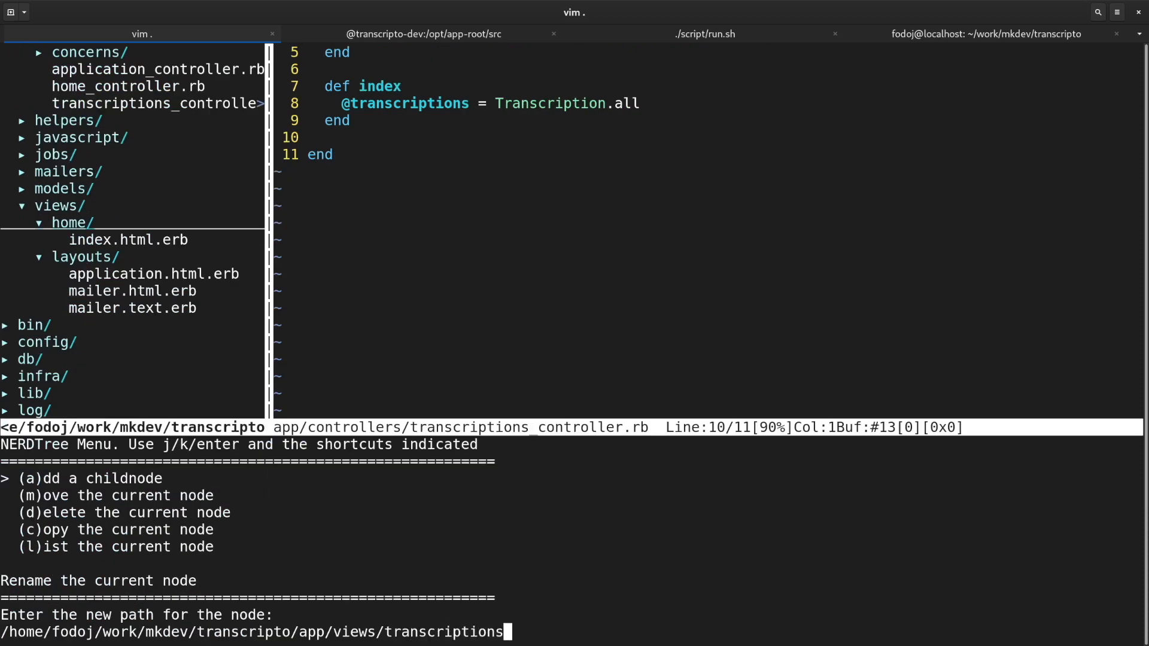
pyautogui.write('/index.html.erb')
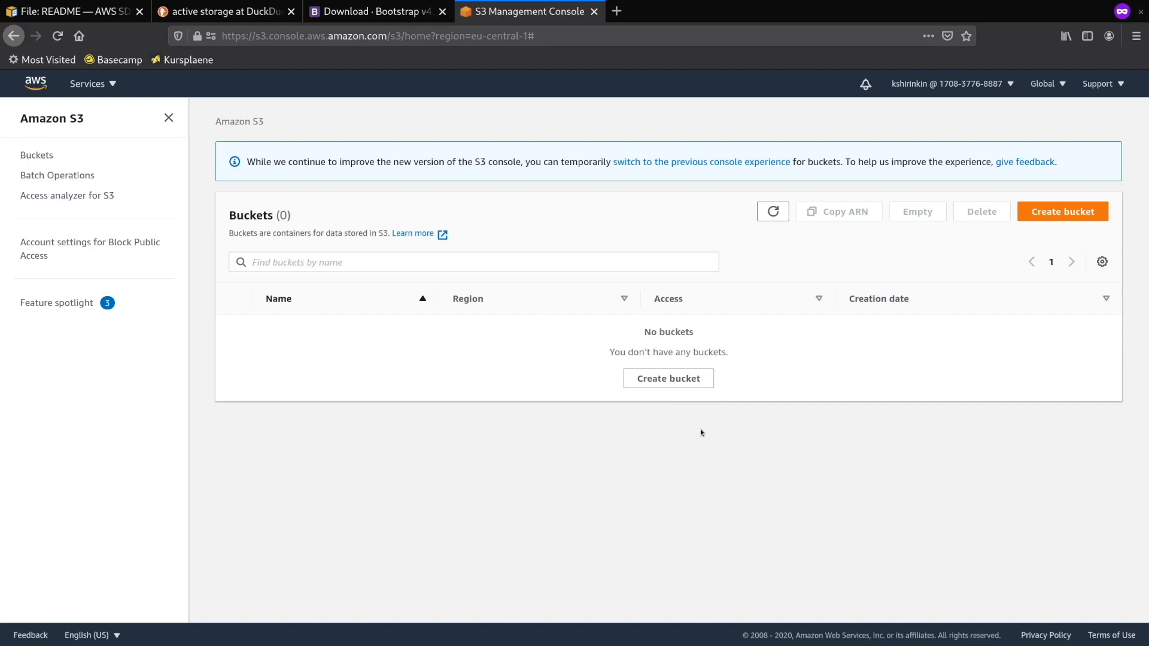
# Open the S3 Create bucket form and review its default configuration sections.
pyautogui.click(1063, 212)
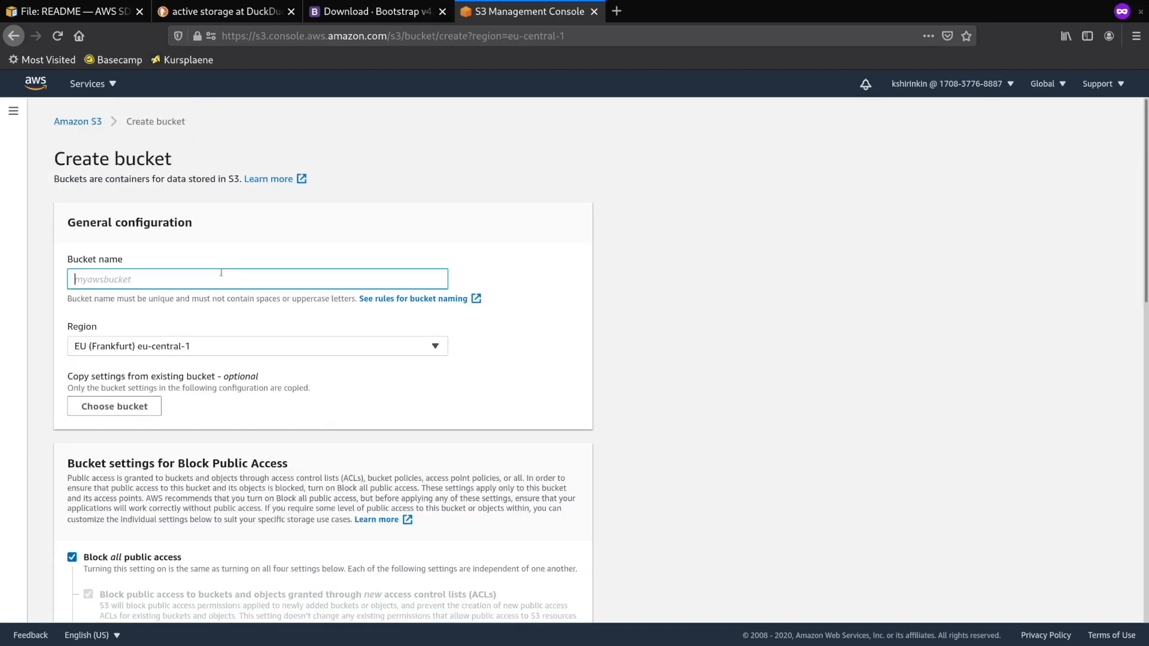
pyautogui.scroll(-3)
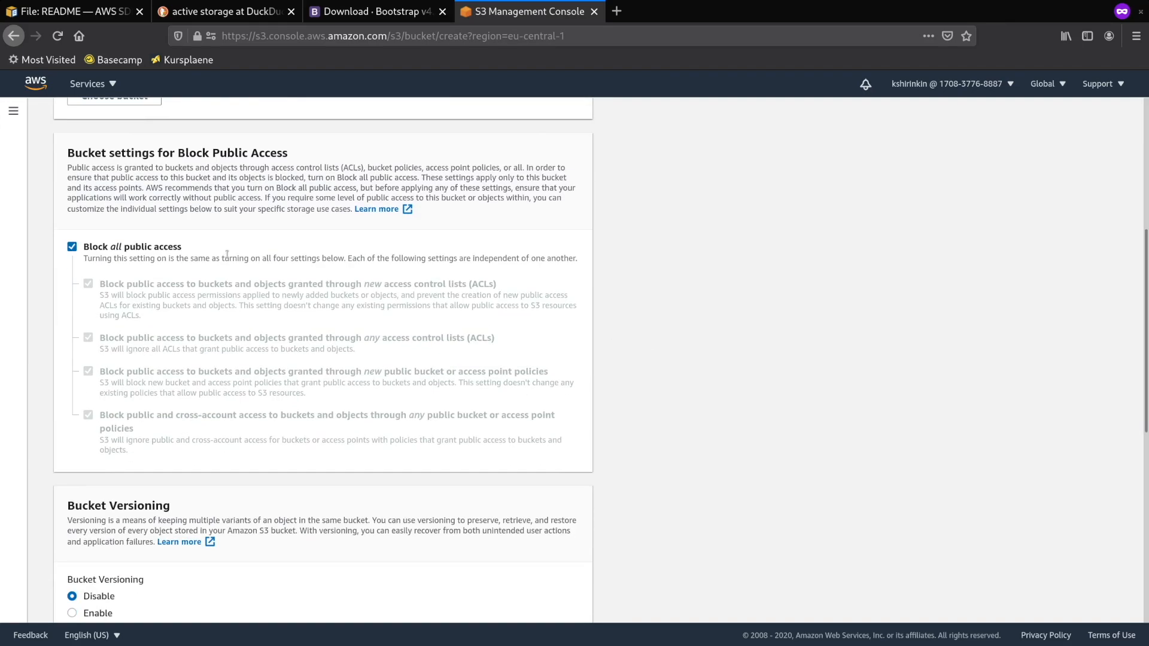
pyautogui.scroll(-3)
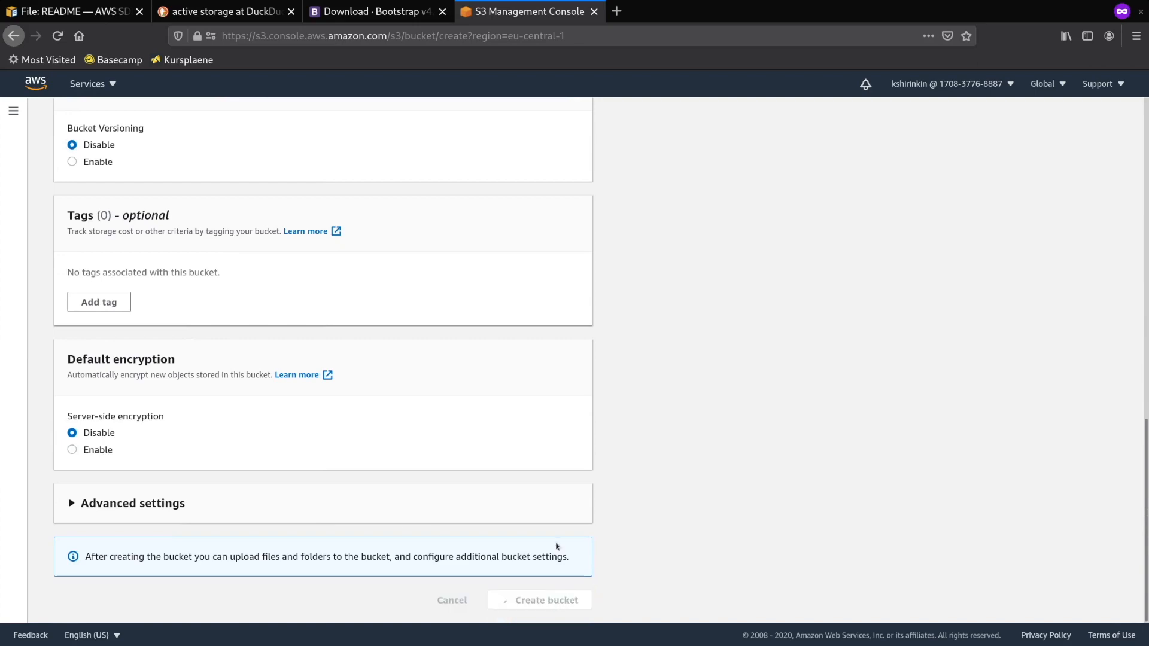
pyautogui.click(199, 10)
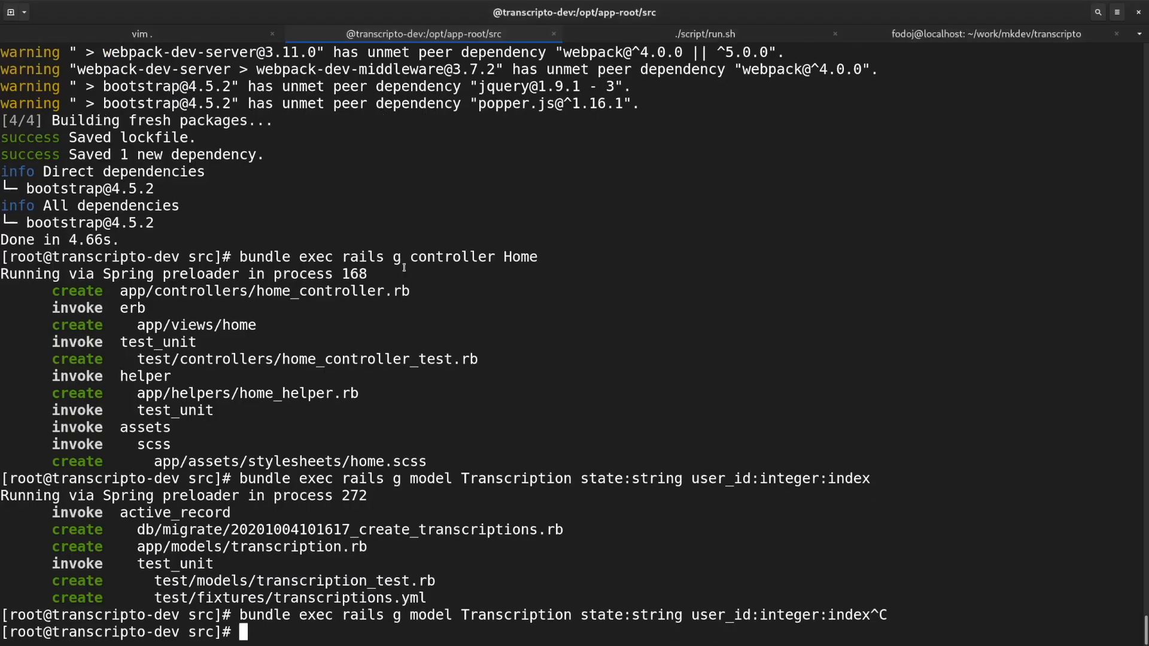
# Run 'bundle exec rails active_storage:install', then enter 'bundle exec rails db:migrate'.
pyautogui.write('bundle exec rails active_storage:install')
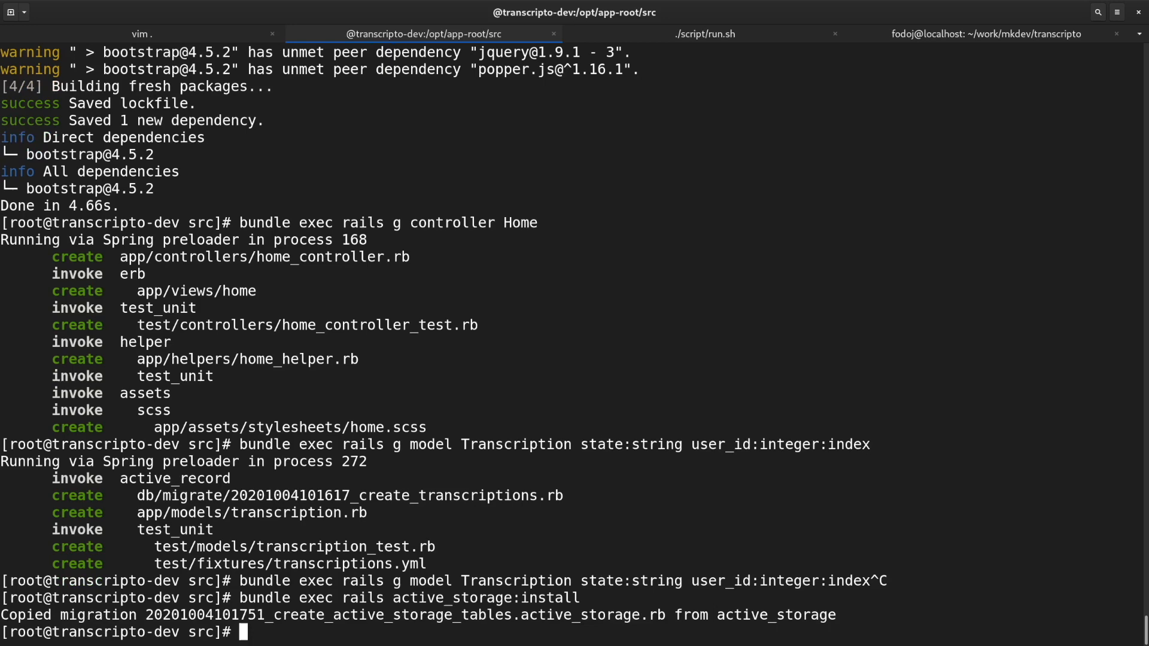
pyautogui.write('bundle exec rails db')
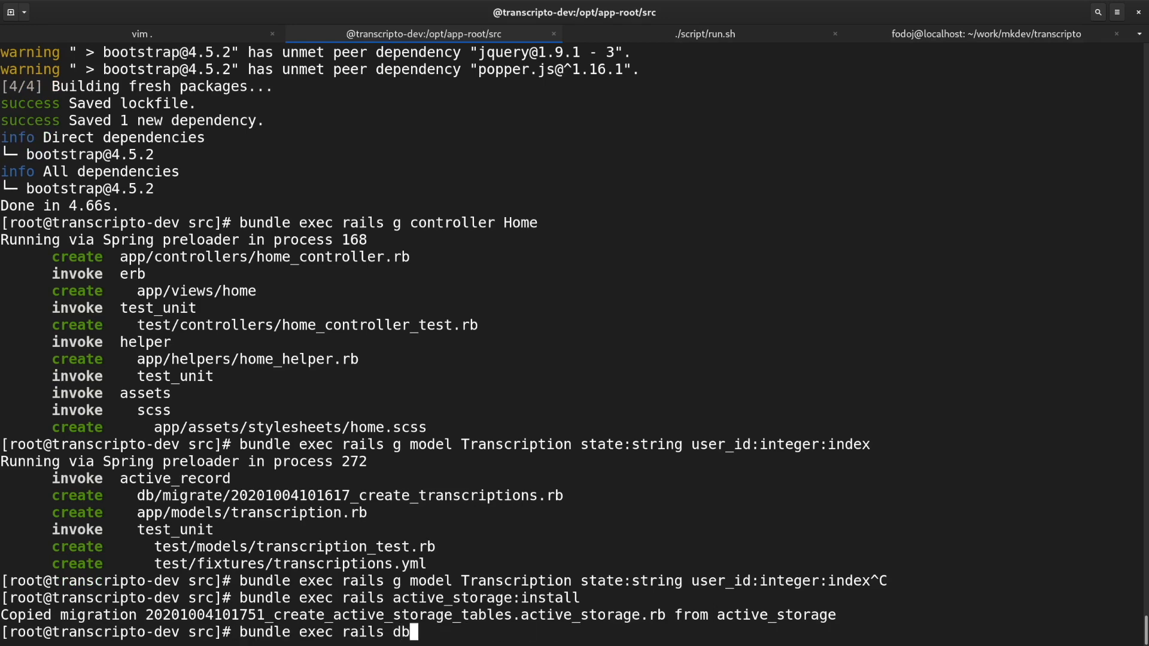
pyautogui.write(':migrate')
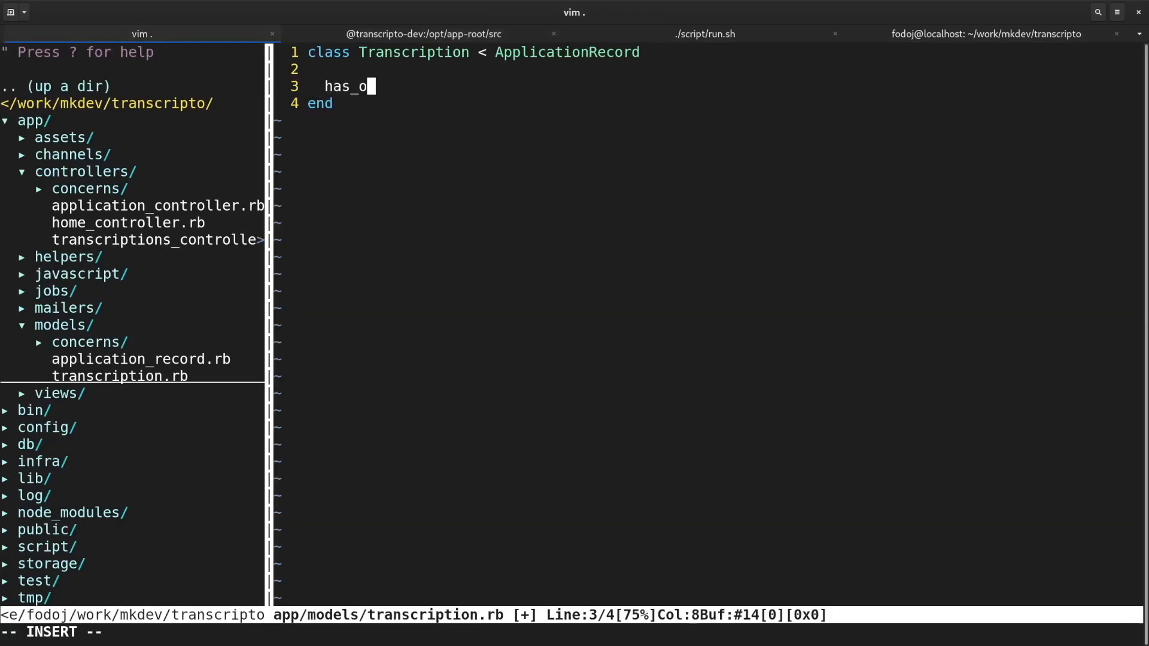
# Add 'has_one_attached :source_file' to the Transcription model.
pyautogui.write('ne_attached :')
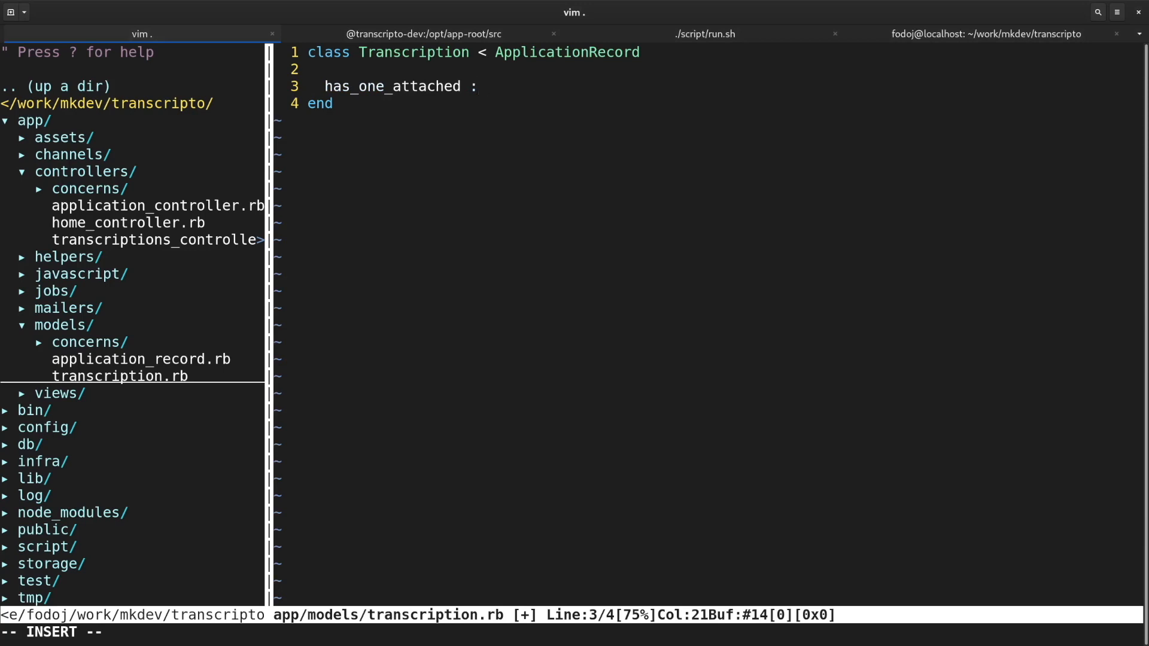
pyautogui.write(':source_fi')
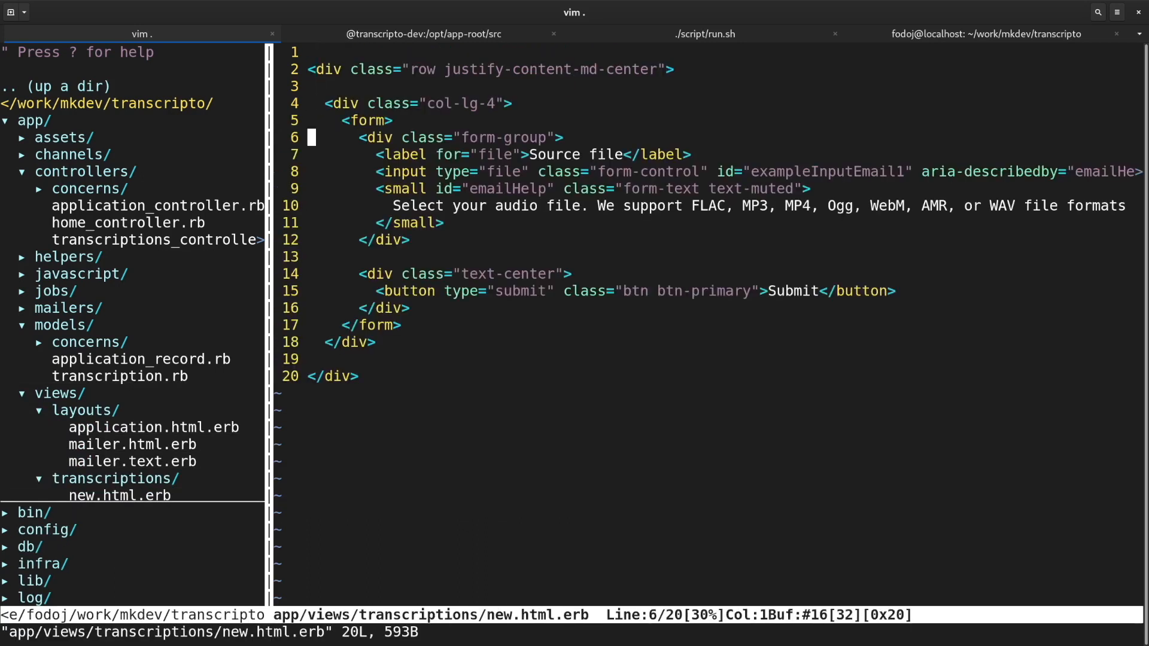
pyautogui.write('<#')
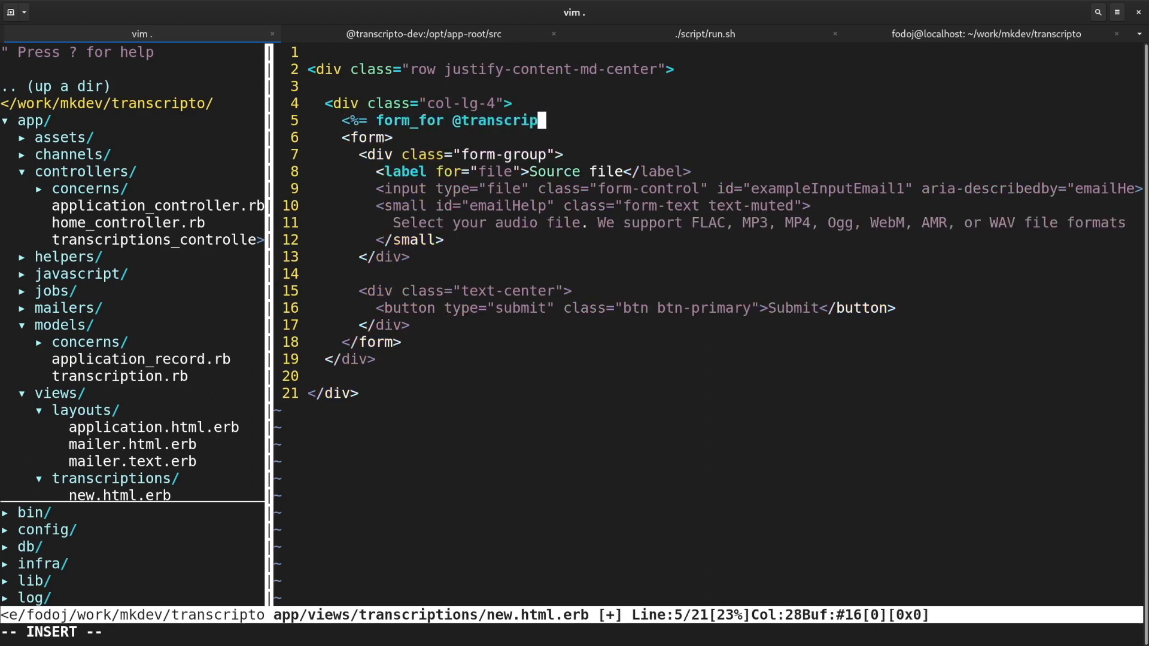
pyautogui.write('tion do |f| %>')
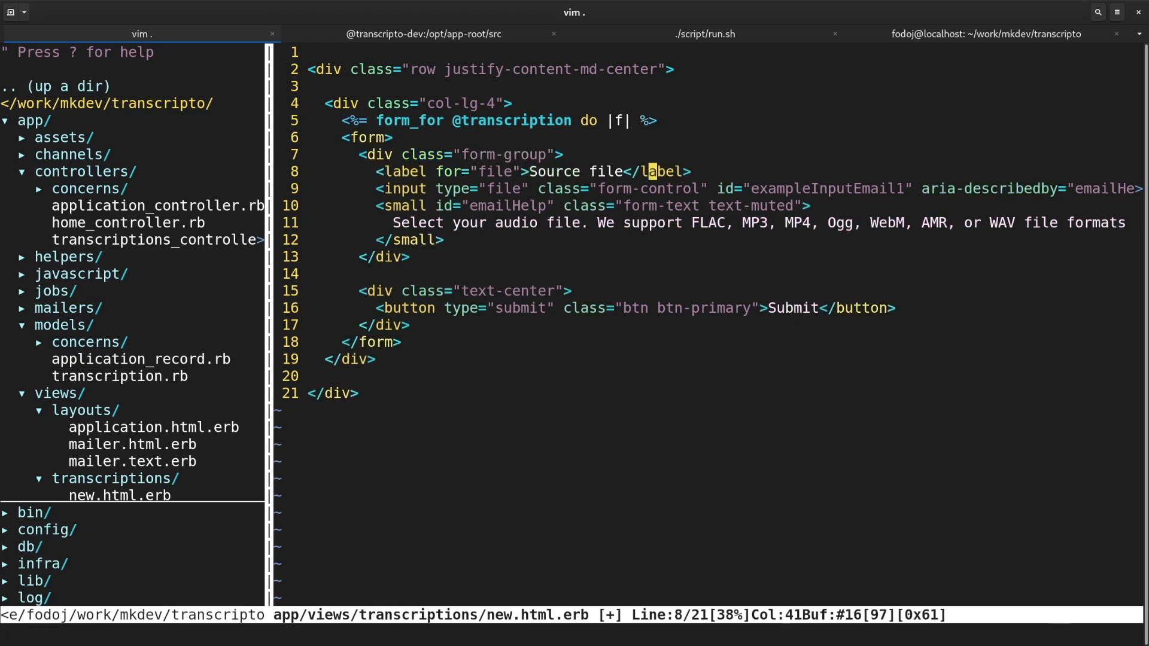
pyautogui.write('<%= f.file_field.')
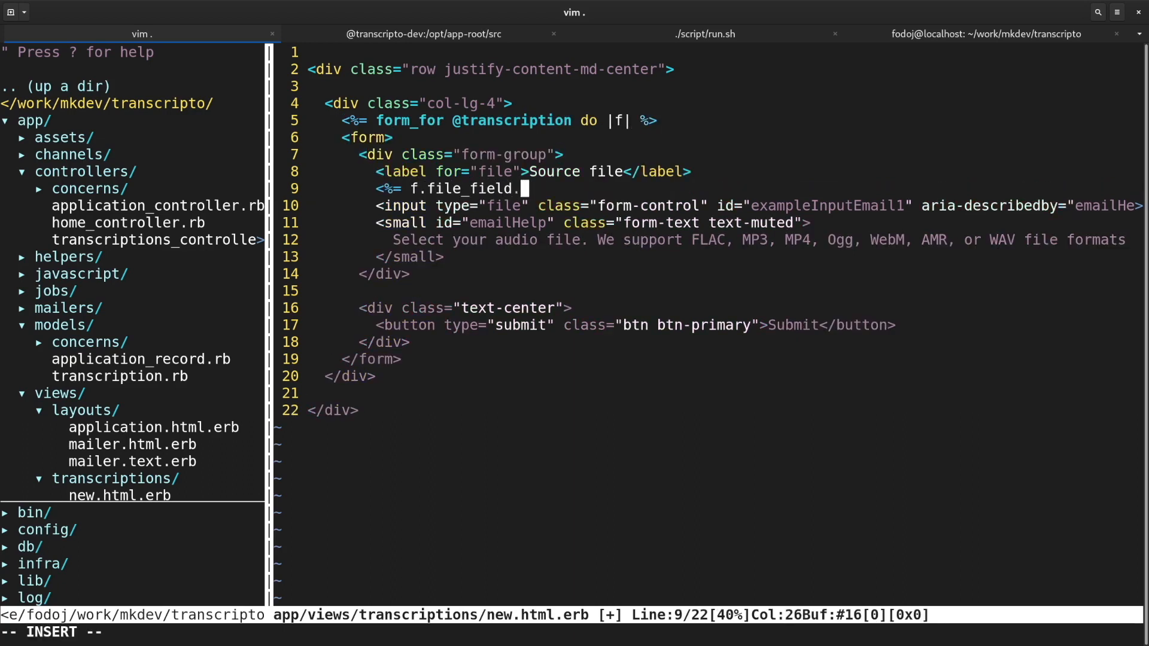
pyautogui.write(':source_file,')
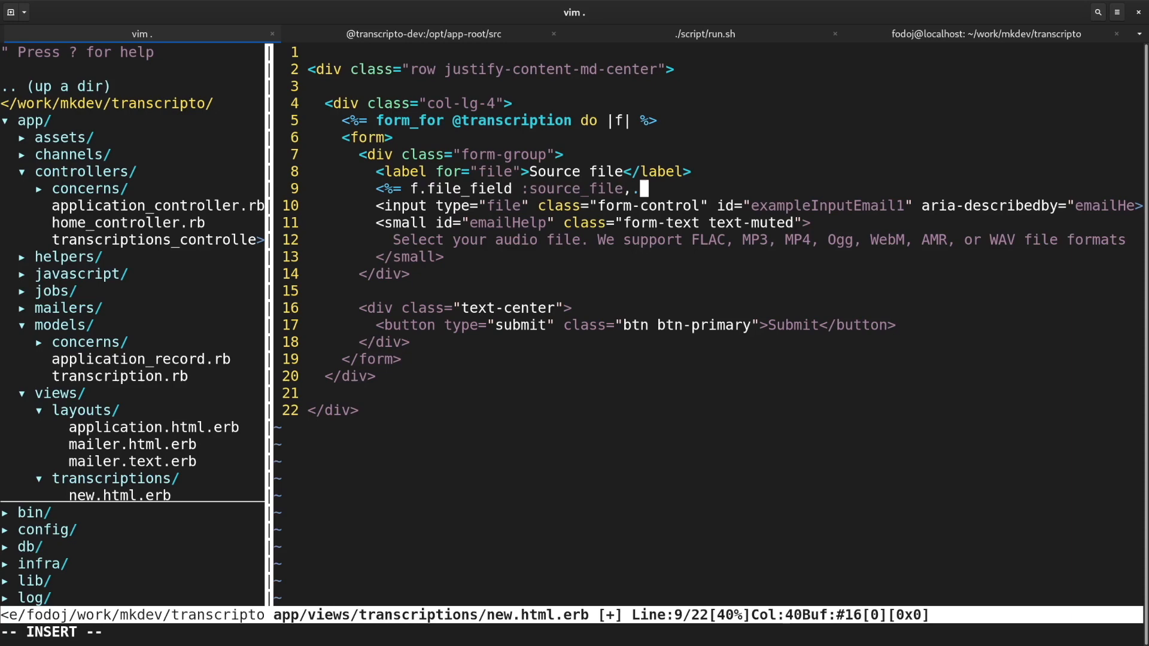
pyautogui.write('class: "form-control"')
pyautogui.write('transcription_params = params')
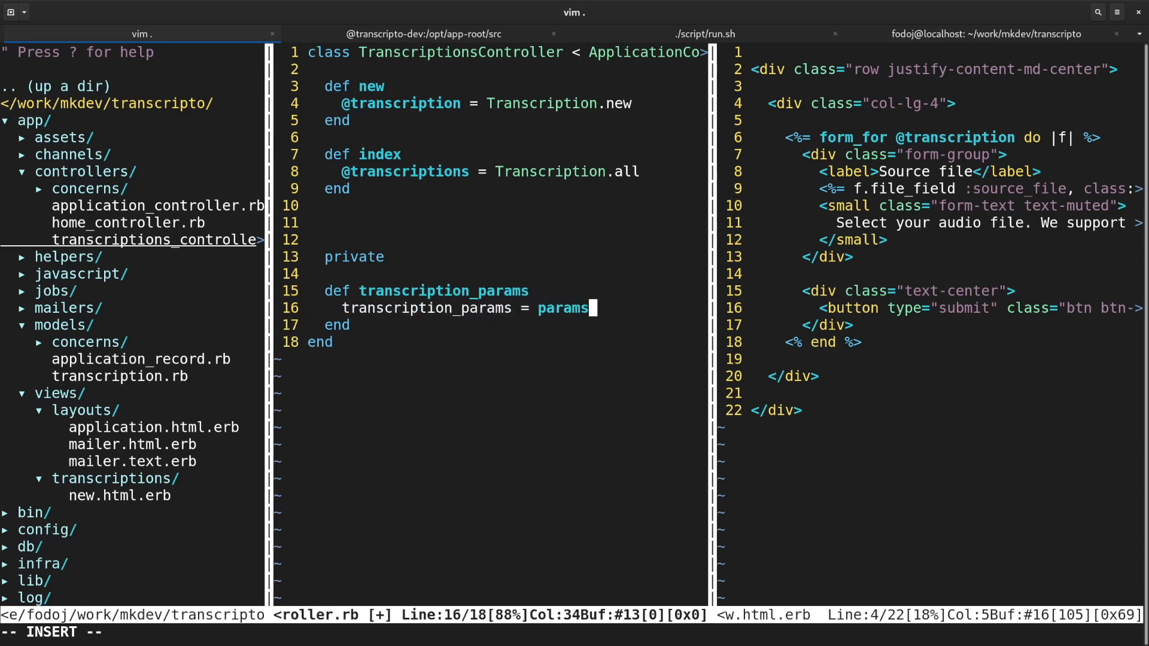
# Permit :source_file via params.fetch(:transcription, {}) and build Transcription.new(transcription_params) in create.
pyautogui.write('.fetch(:transcription, {')
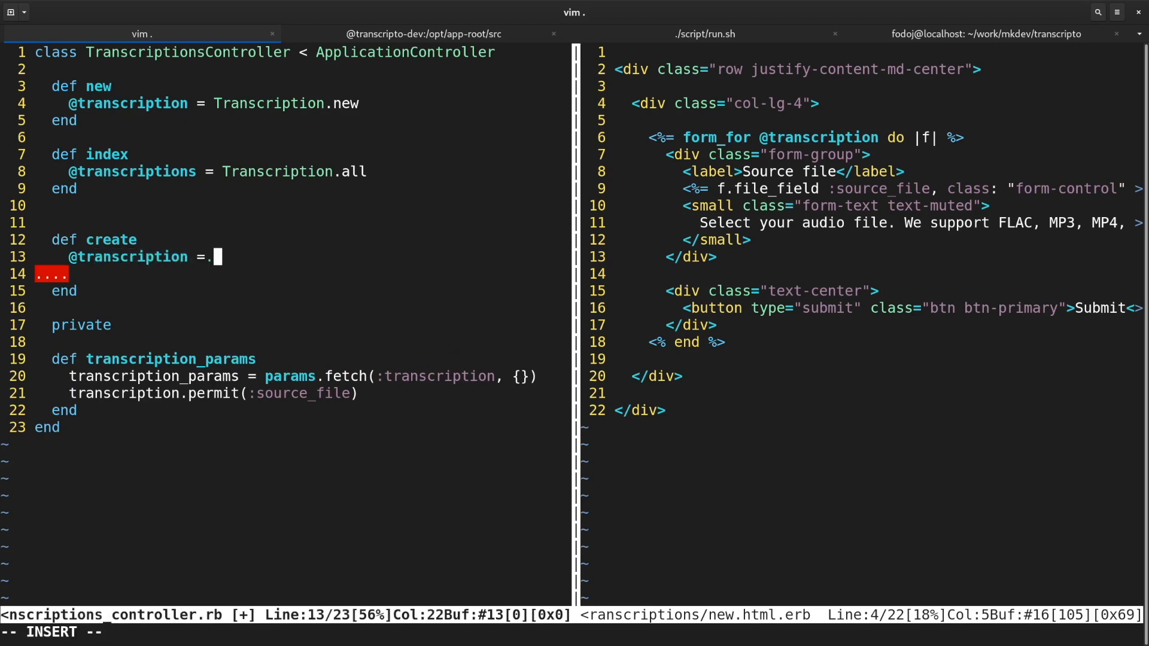
pyautogui.write('Transcription.new(tr')
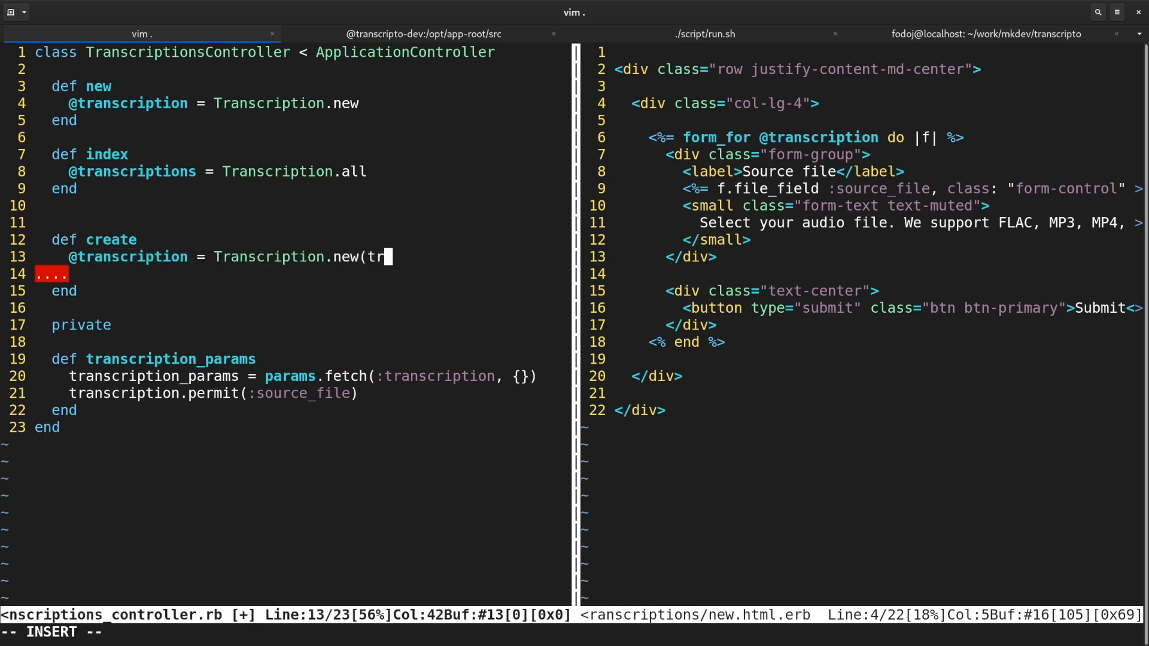
pyautogui.write('ascription_params)')
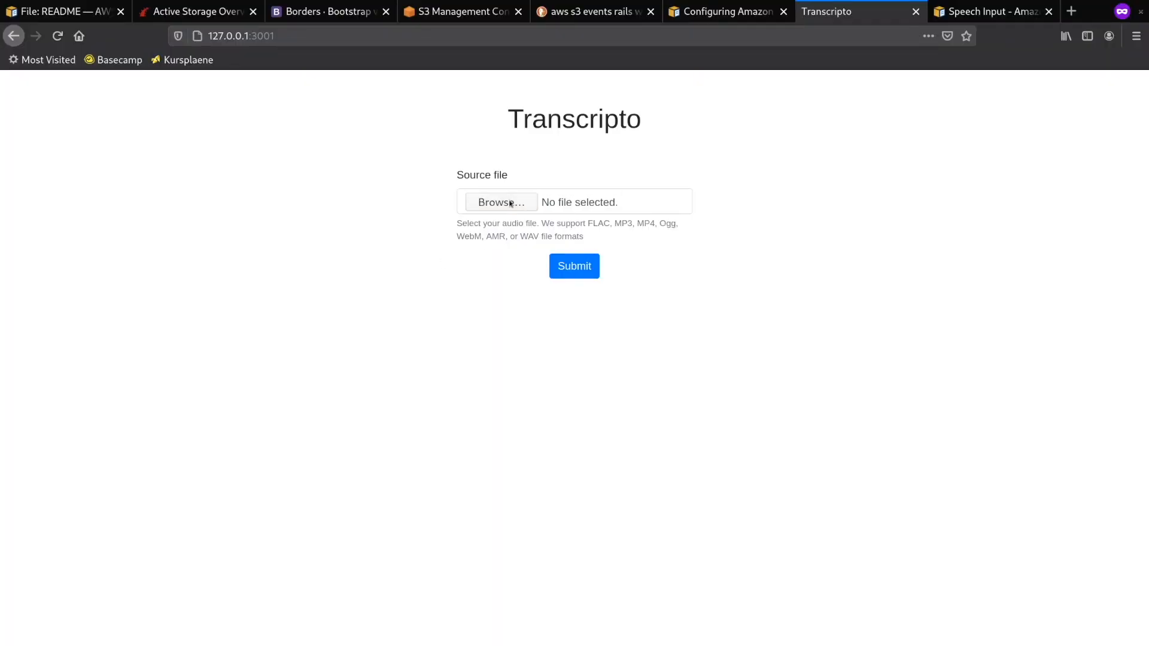
pyautogui.click(501, 203)
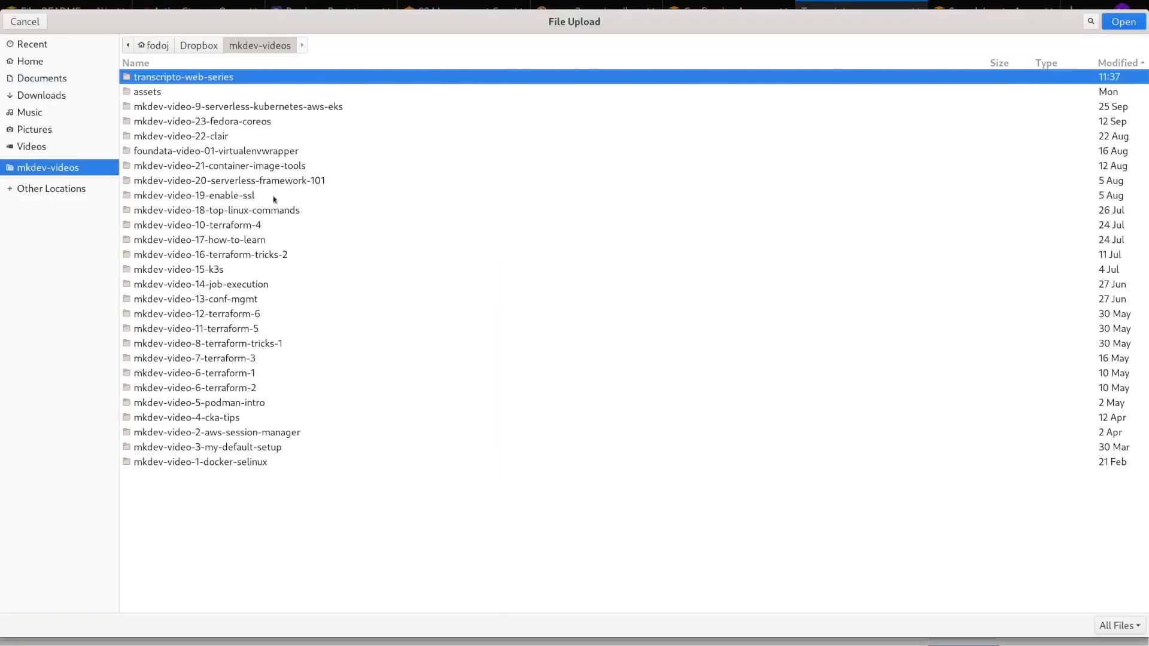
pyautogui.doubleClick(194, 195)
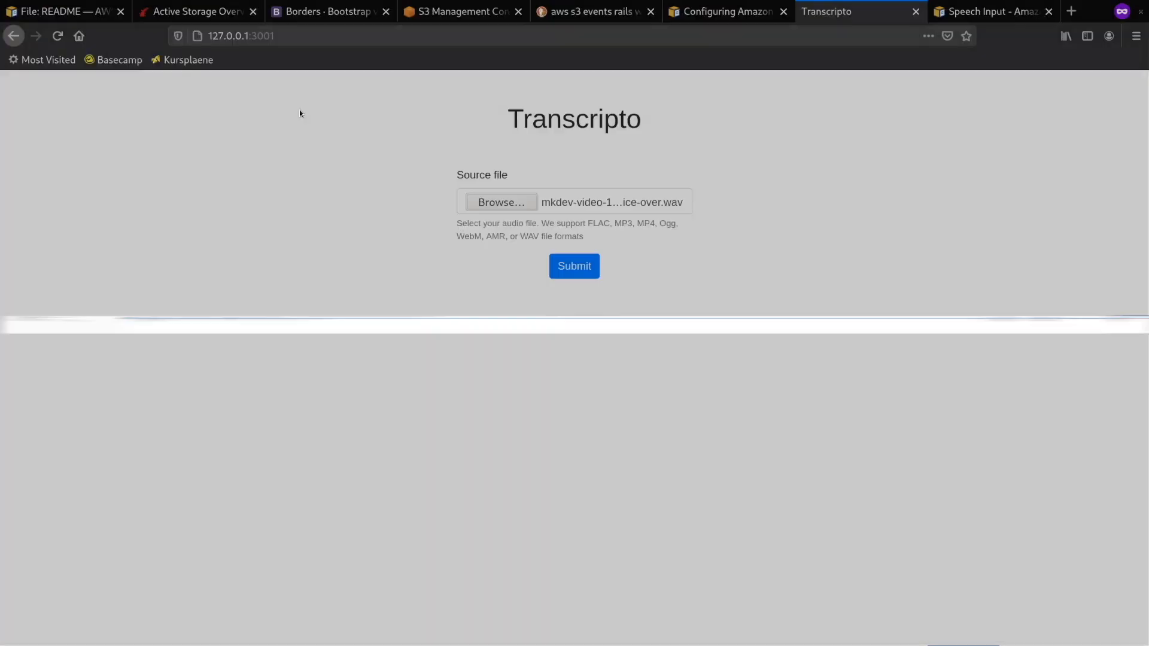
pyautogui.click(574, 265)
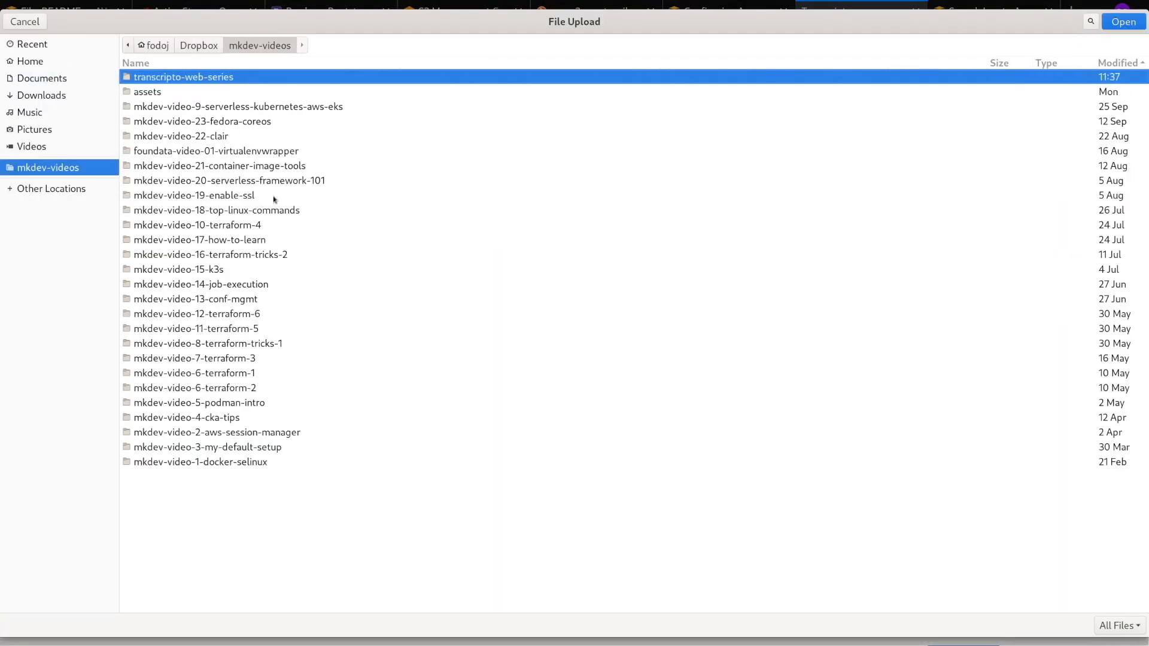
pyautogui.click(1123, 22)
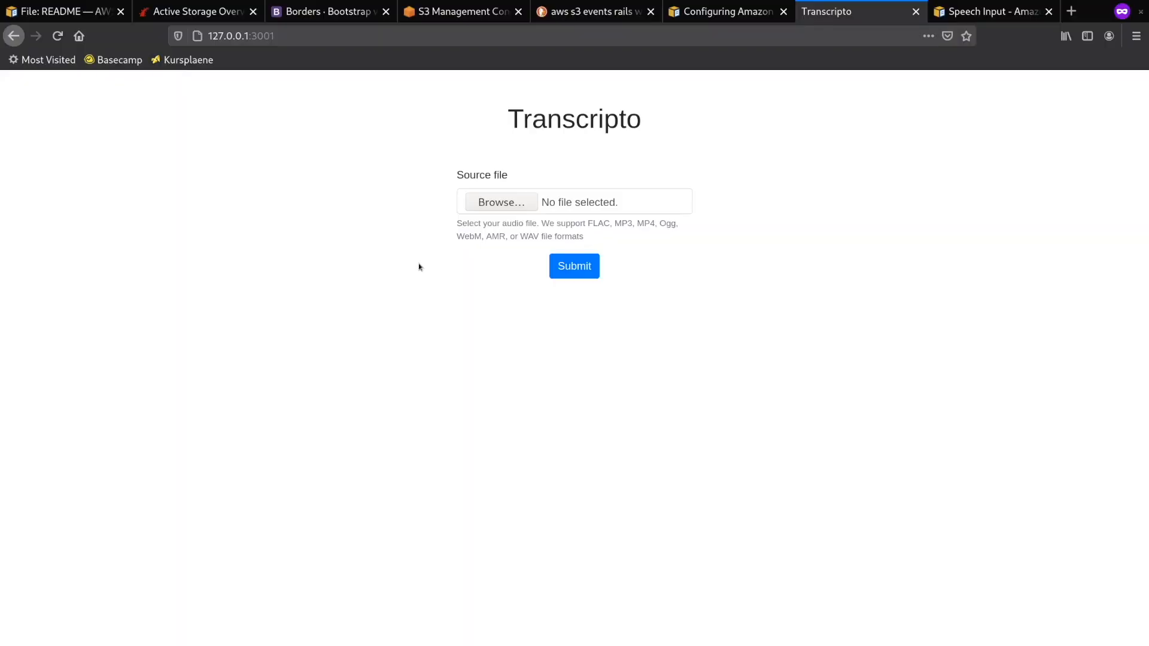
pyautogui.click(501, 201)
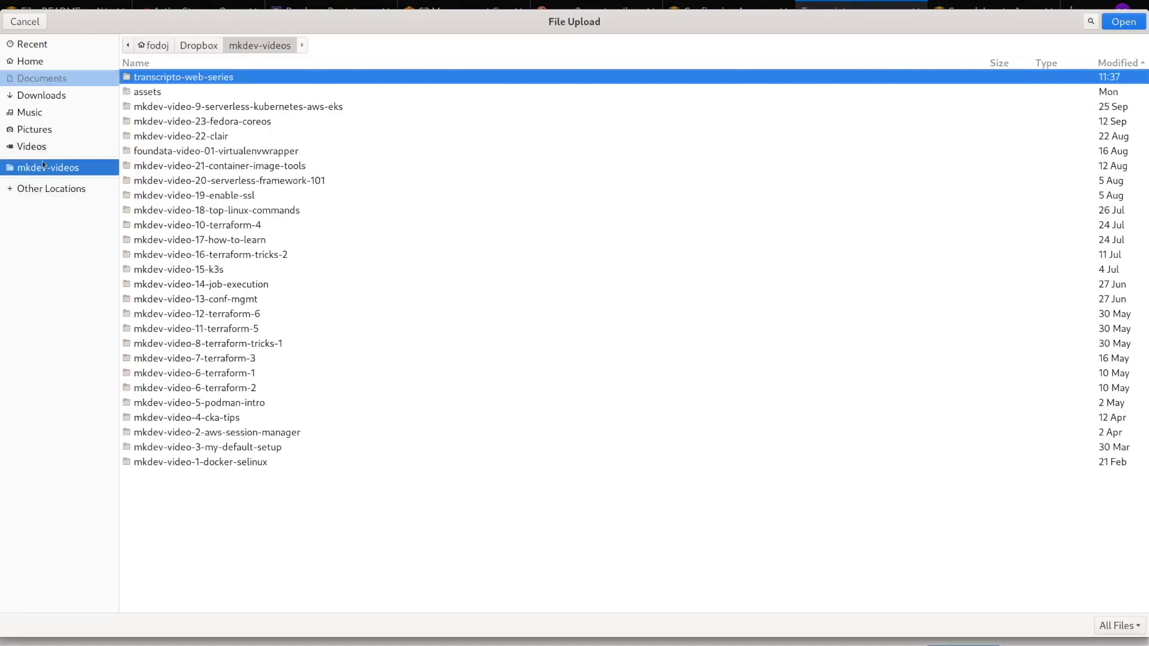
pyautogui.doubleClick(194, 195)
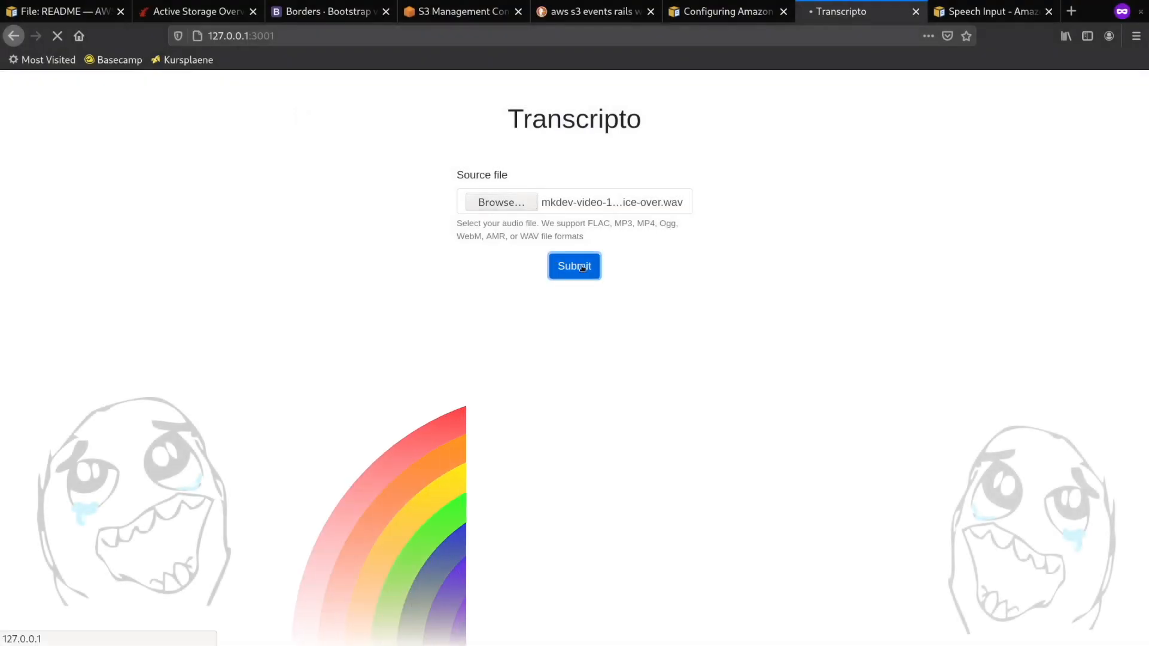
pyautogui.click(574, 266)
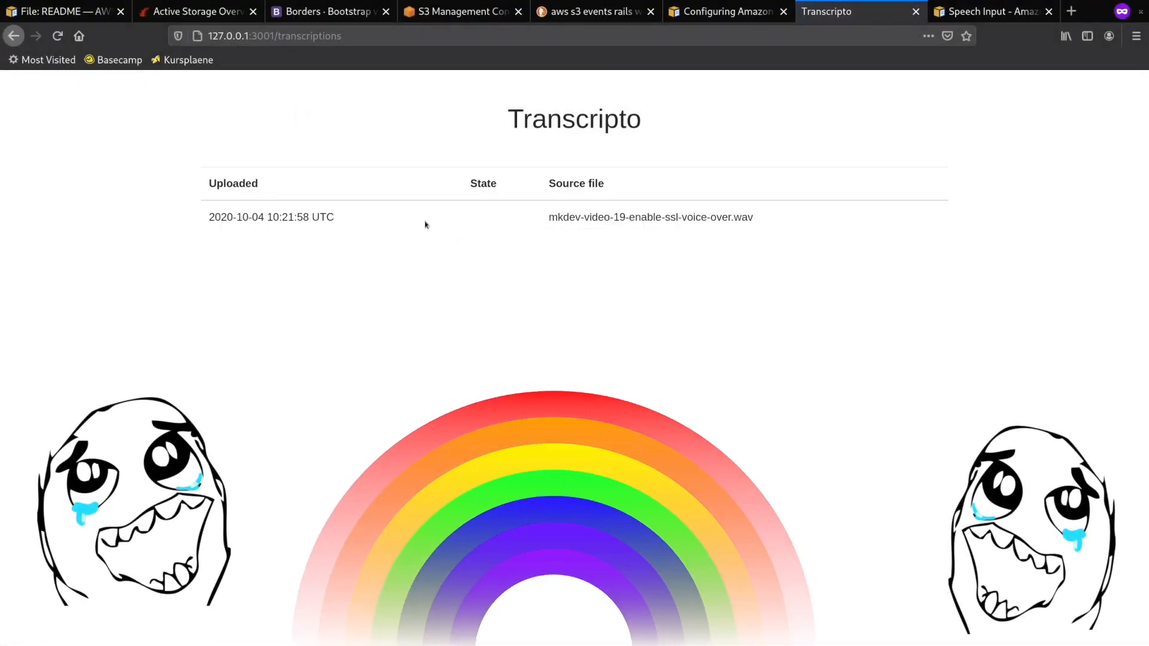
pyautogui.moveTo(566, 342)
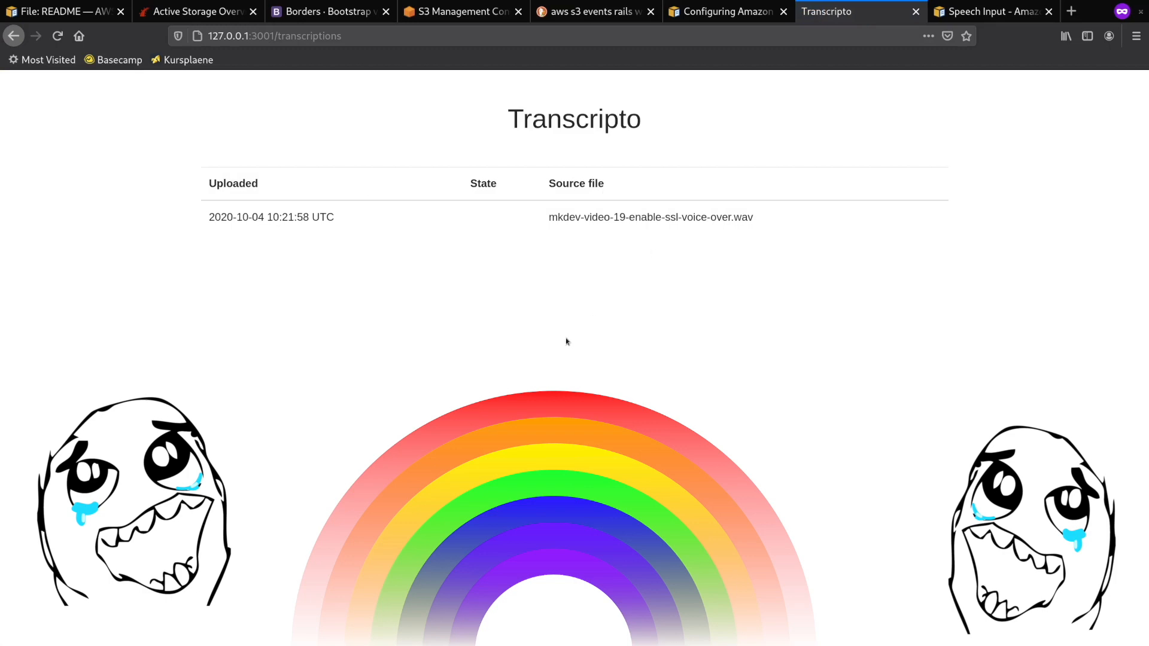
# Switch to the Active Job Basics guide and scroll down to 3.1 Create the Job.
pyautogui.click(194, 11)
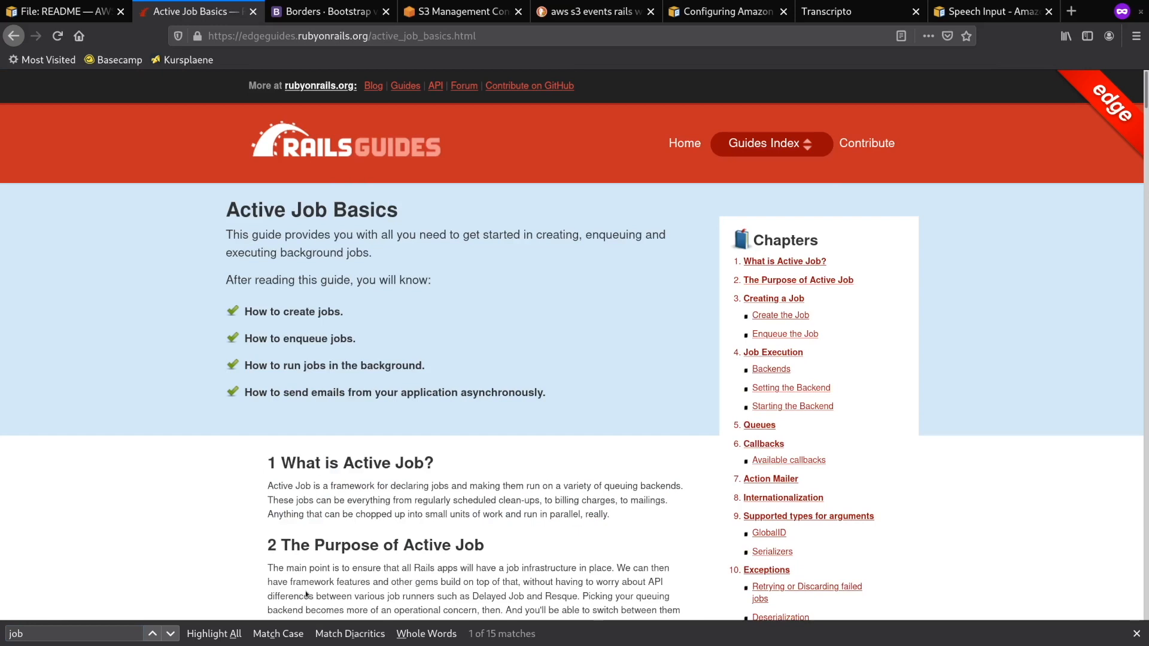
pyautogui.scroll(-3)
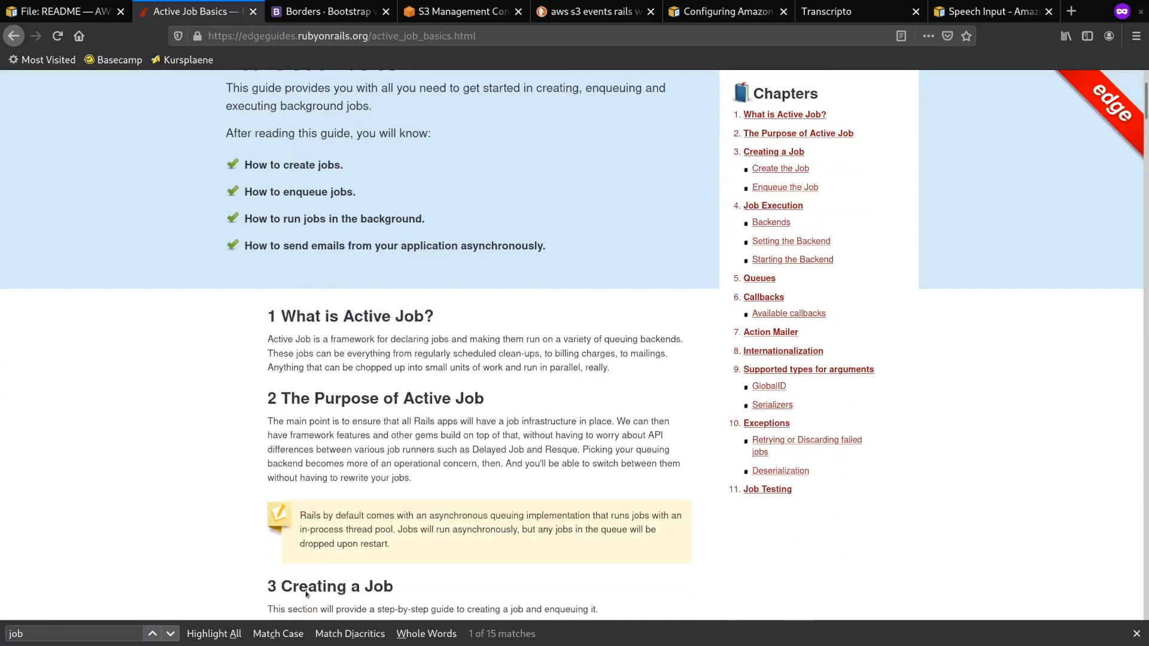
pyautogui.scroll(-3)
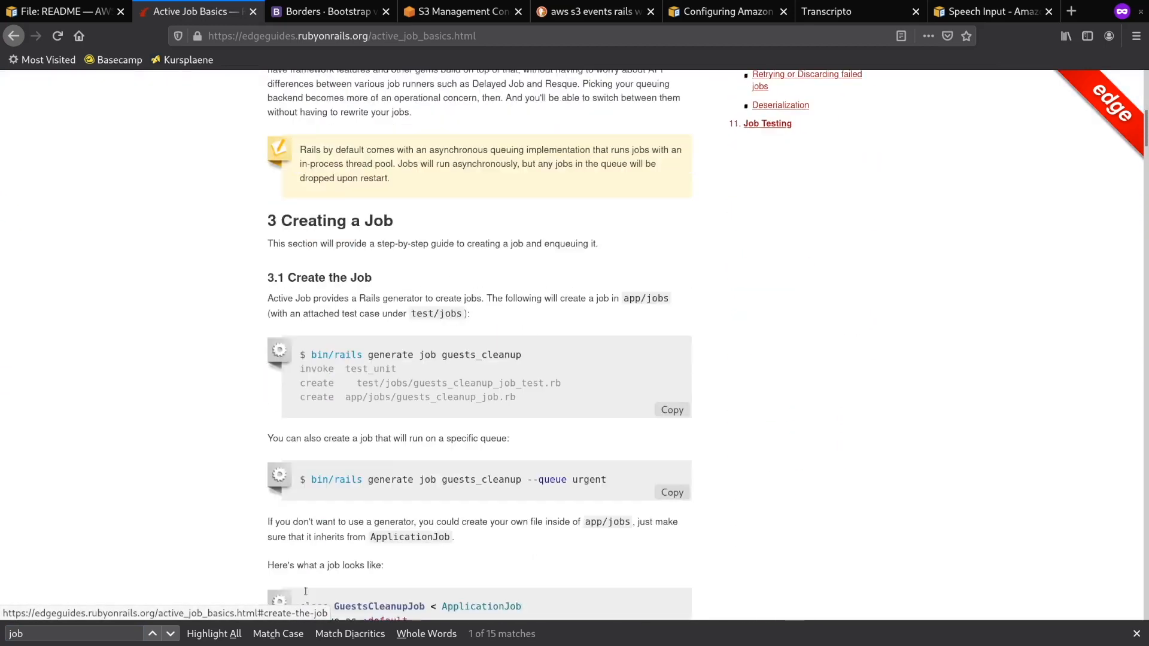
pyautogui.scroll(-3)
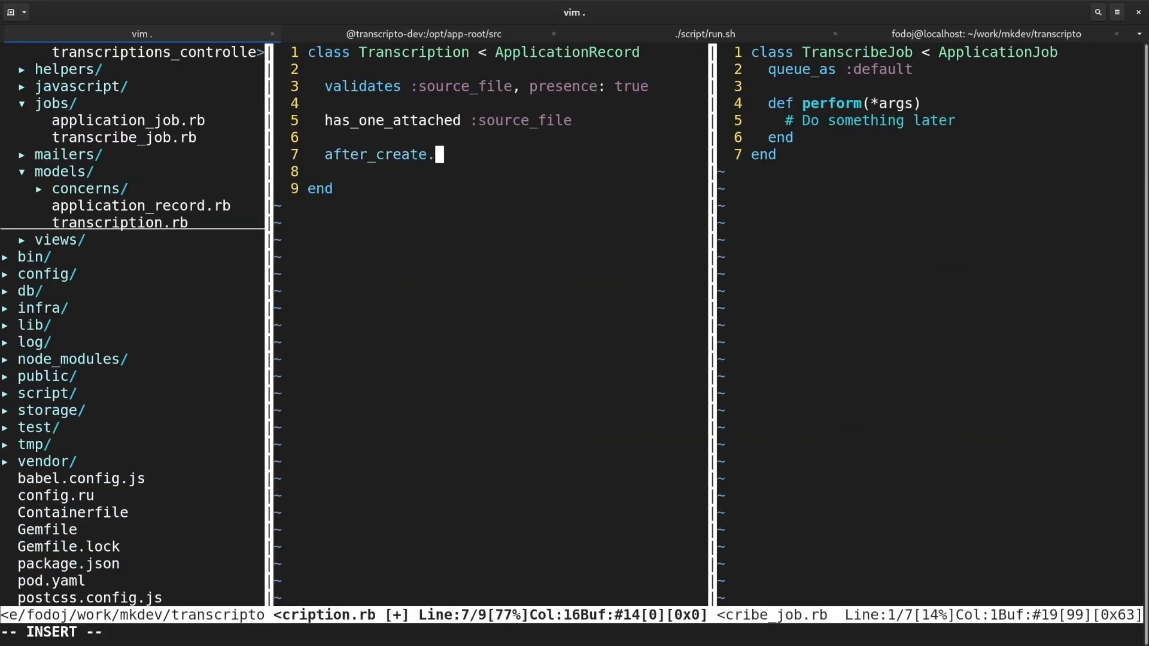
# Add an after_create callback to Transcription whose method calls TranscribeJob.perform_later(self).
pyautogui.write(':start_transcri')
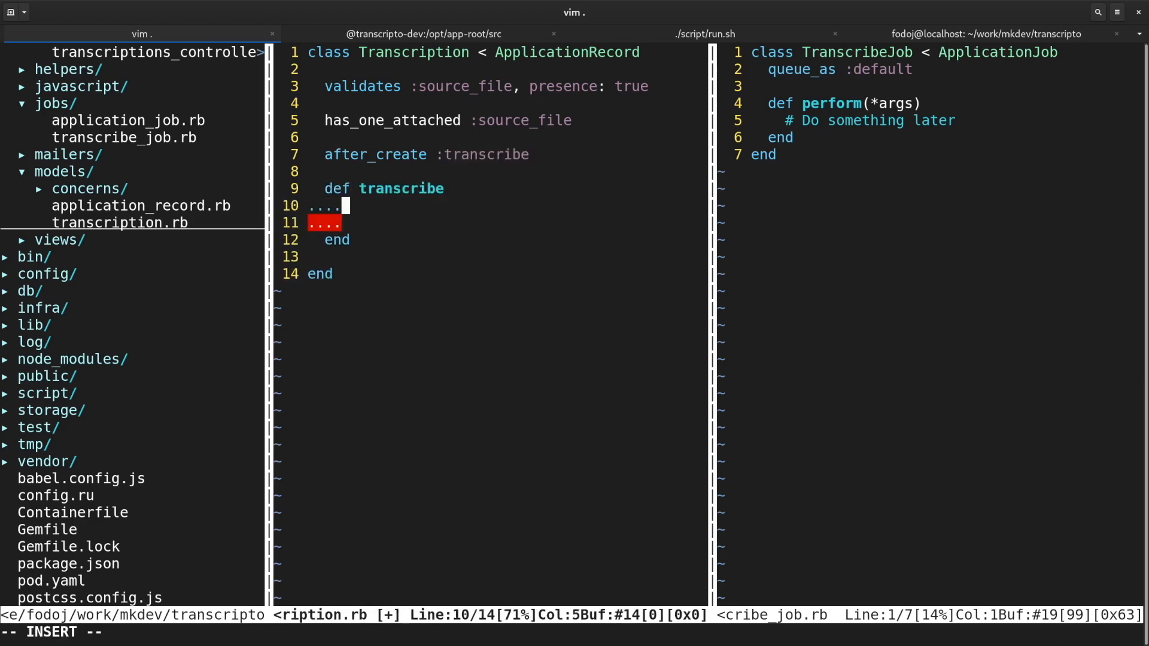
pyautogui.write('TranscribeJob.perform_')
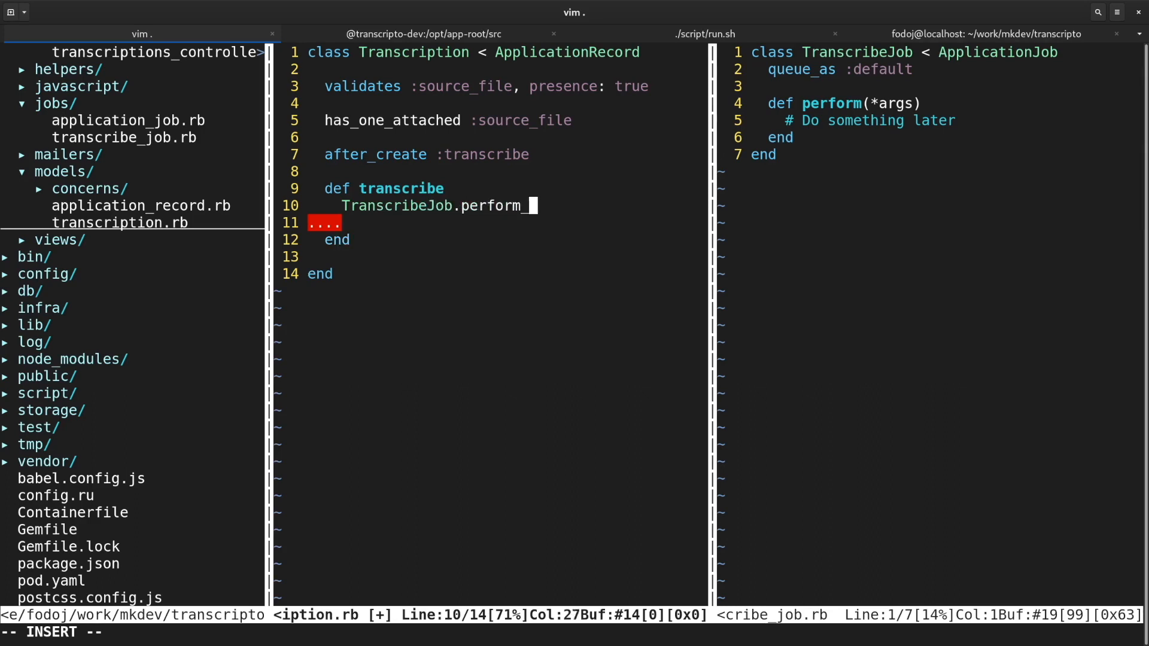
pyautogui.write('later(self)')
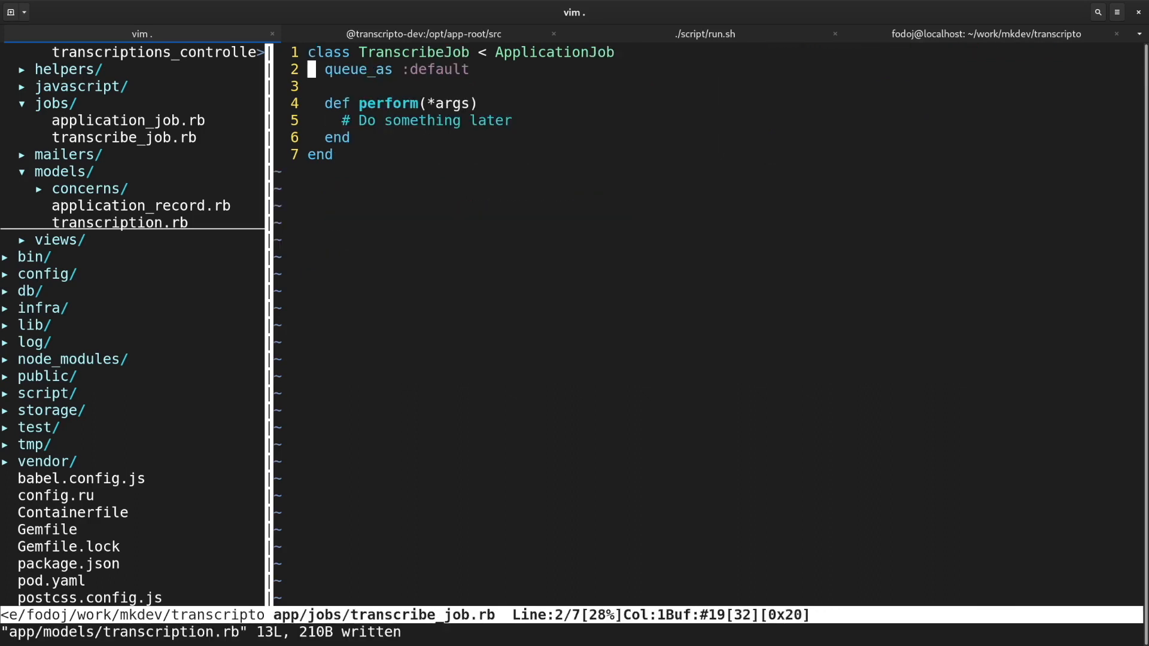
# Call client.start_transcription_job with a job name, en-GB language, wav format and media_file_uri.
pyautogui.write('....')
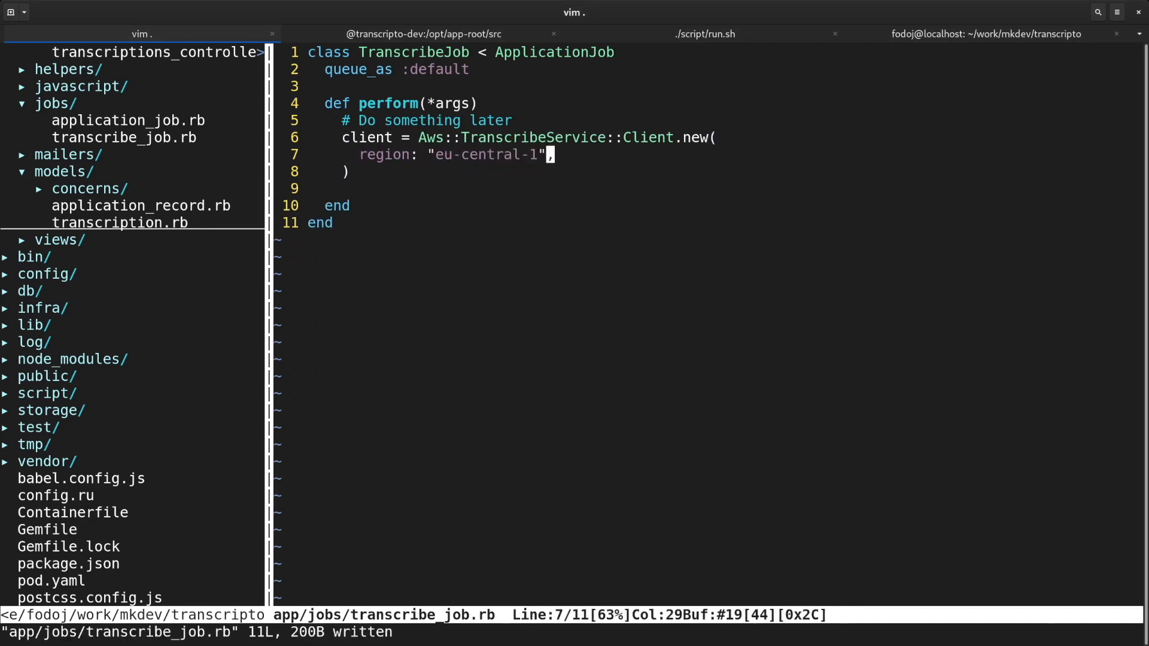
pyautogui.write('resp = client.start_transcription_job({')
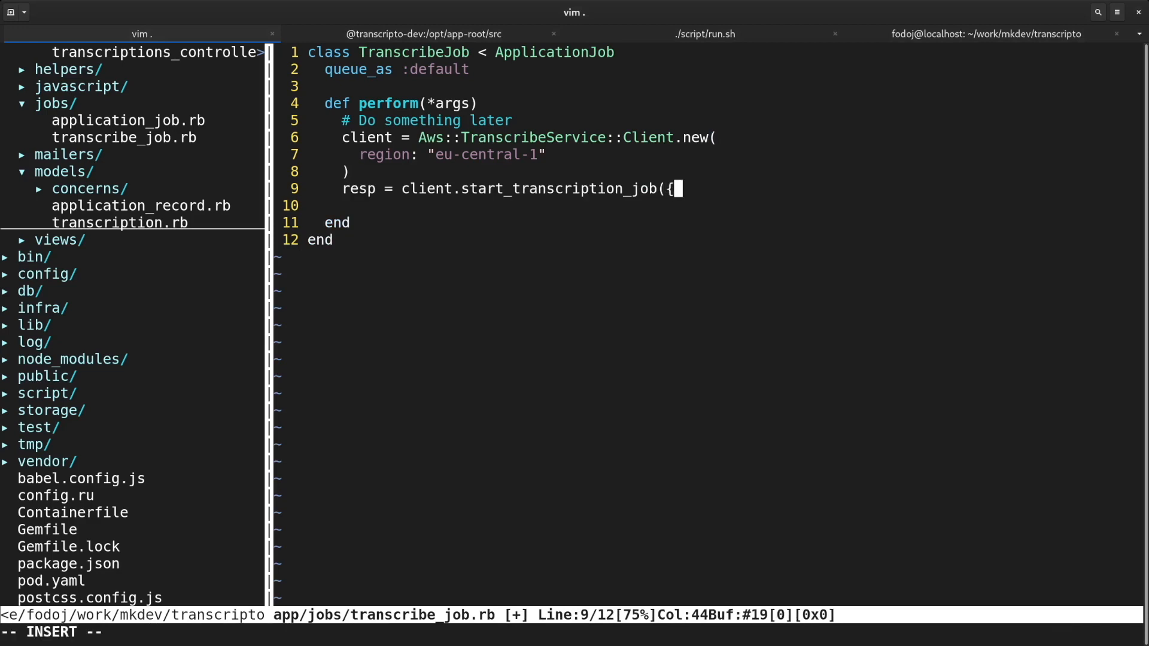
pyautogui.press('Escape')
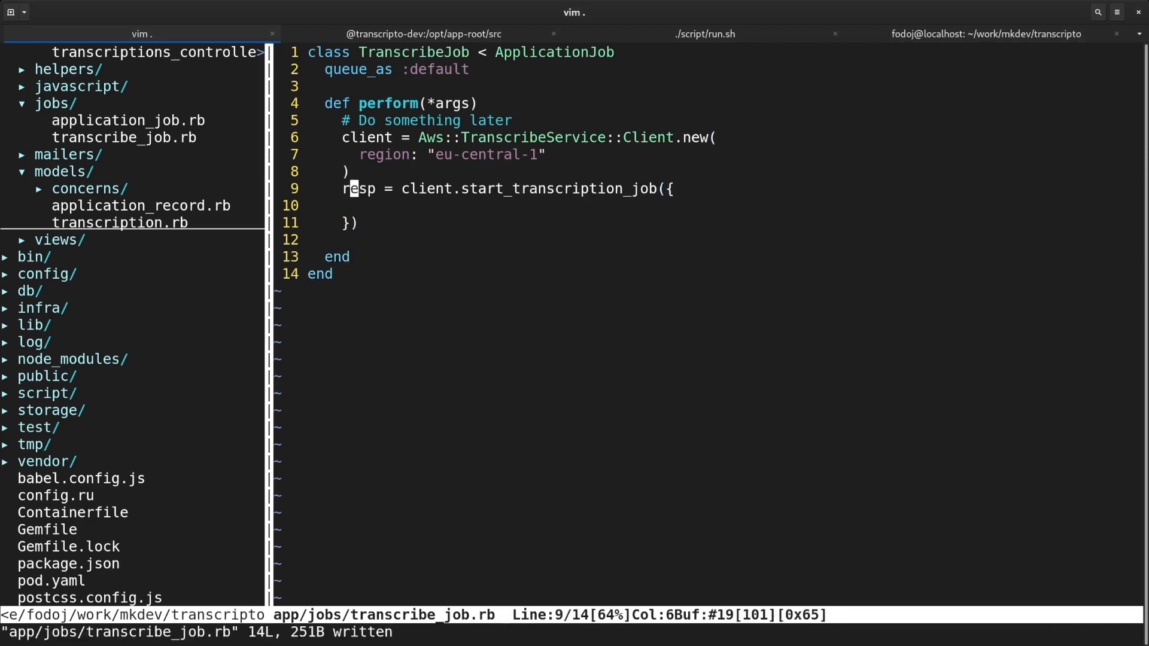
pyautogui.write('transcription_job_name')
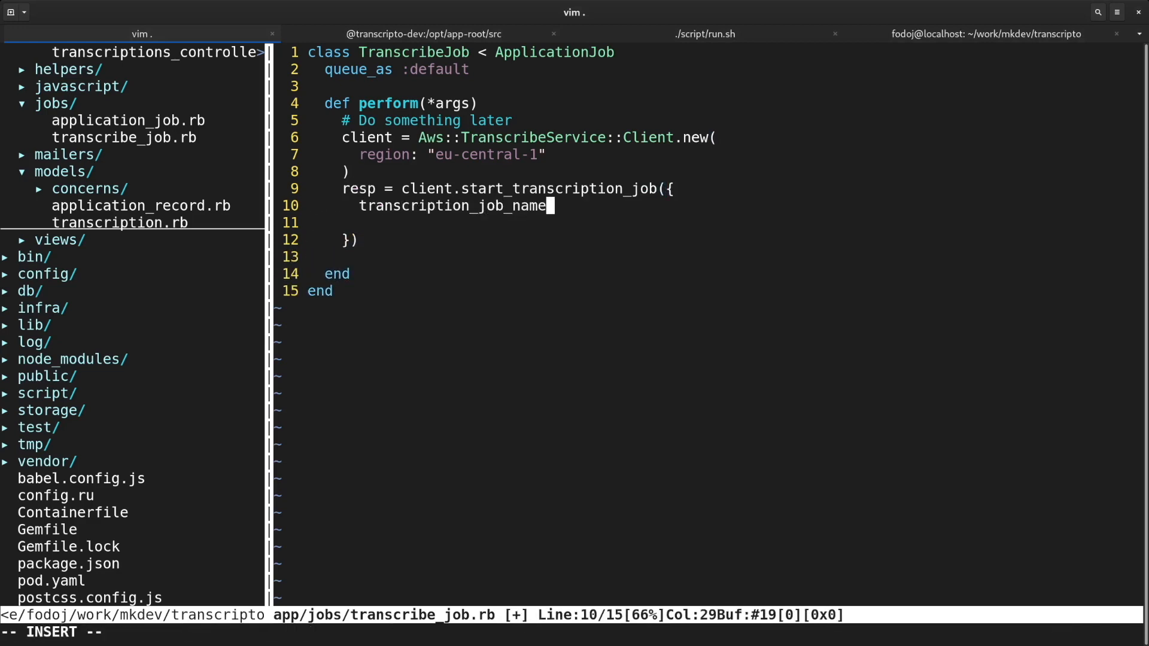
pyautogui.write(': "transcription-#{transcription.id}",')
pyautogui.click(725, 223)
pyautogui.write('langu')
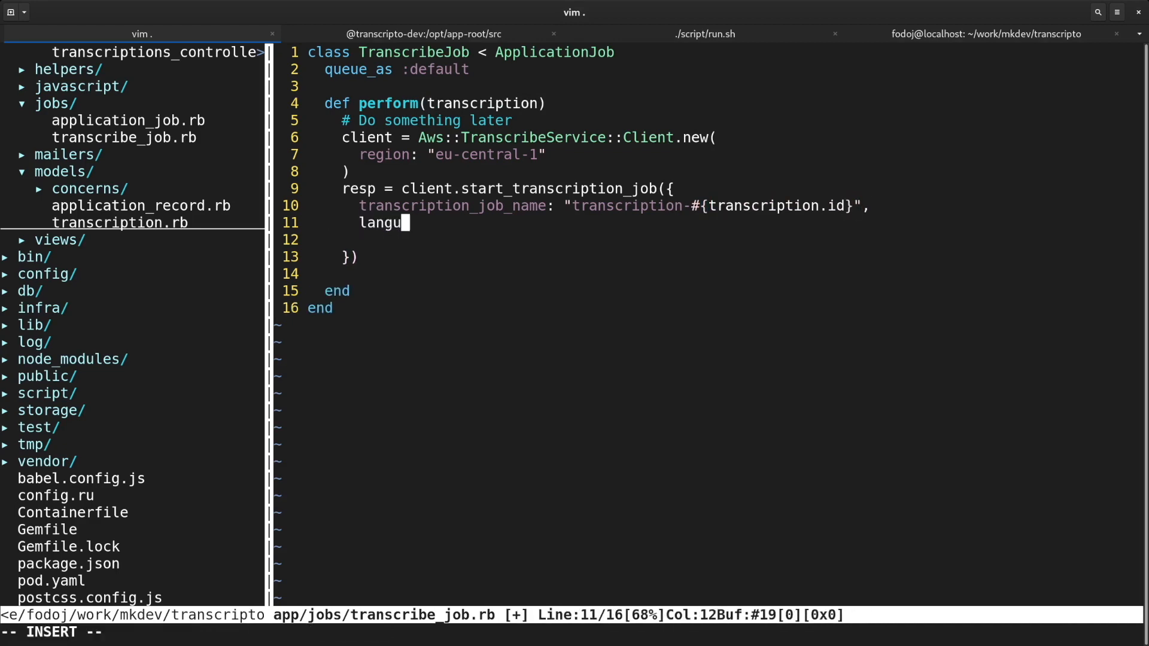
pyautogui.write('age_code: "en-G')
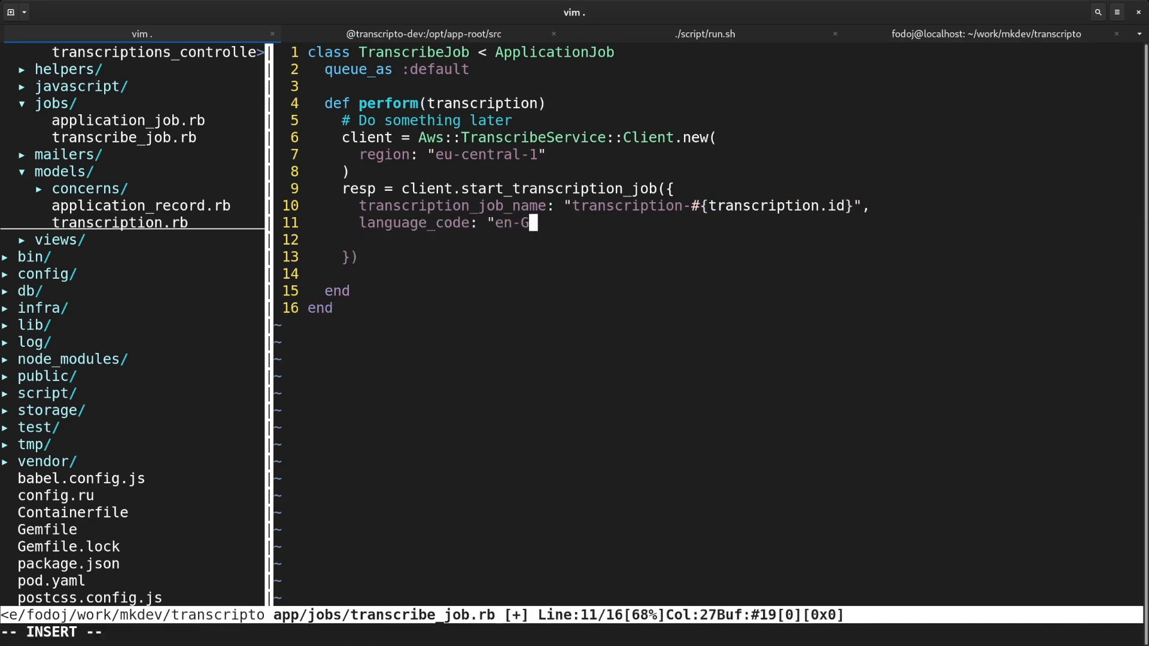
pyautogui.write('B",')
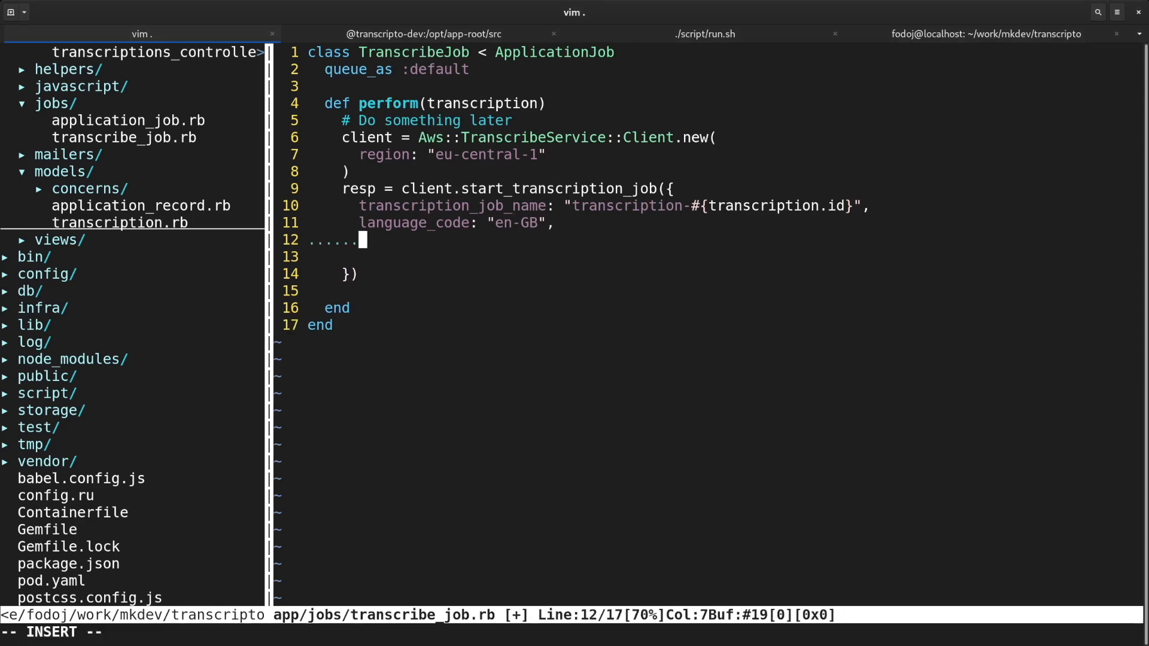
pyautogui.write('media_format: "wav",')
pyautogui.write('media:')
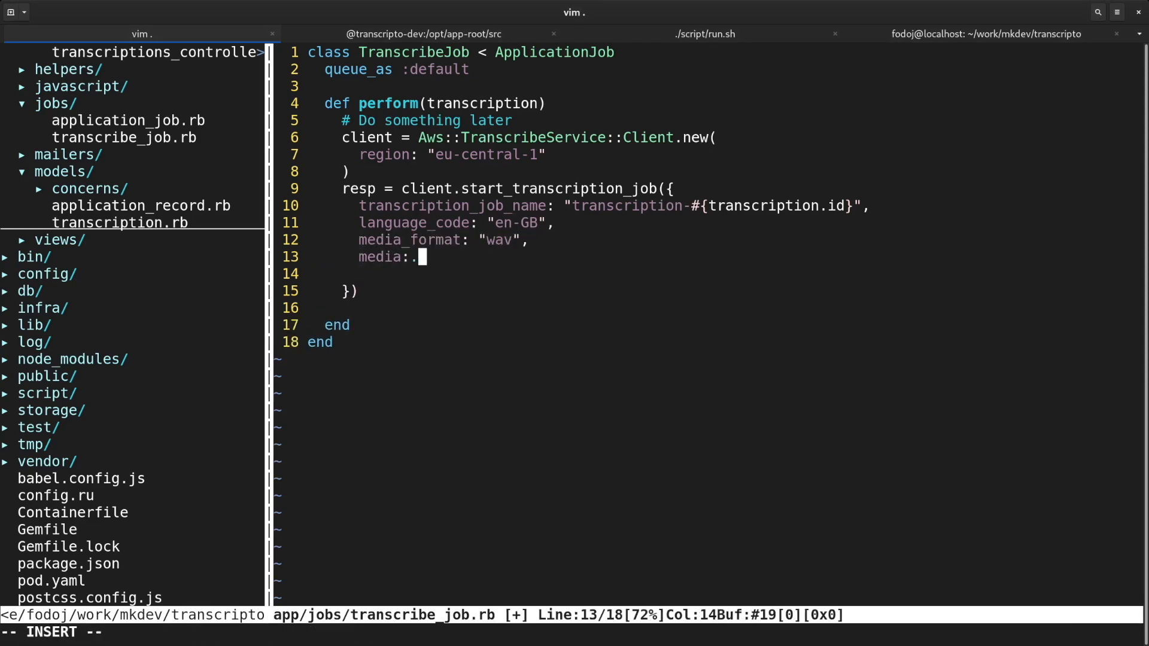
pyautogui.write('{ media_file_uri')
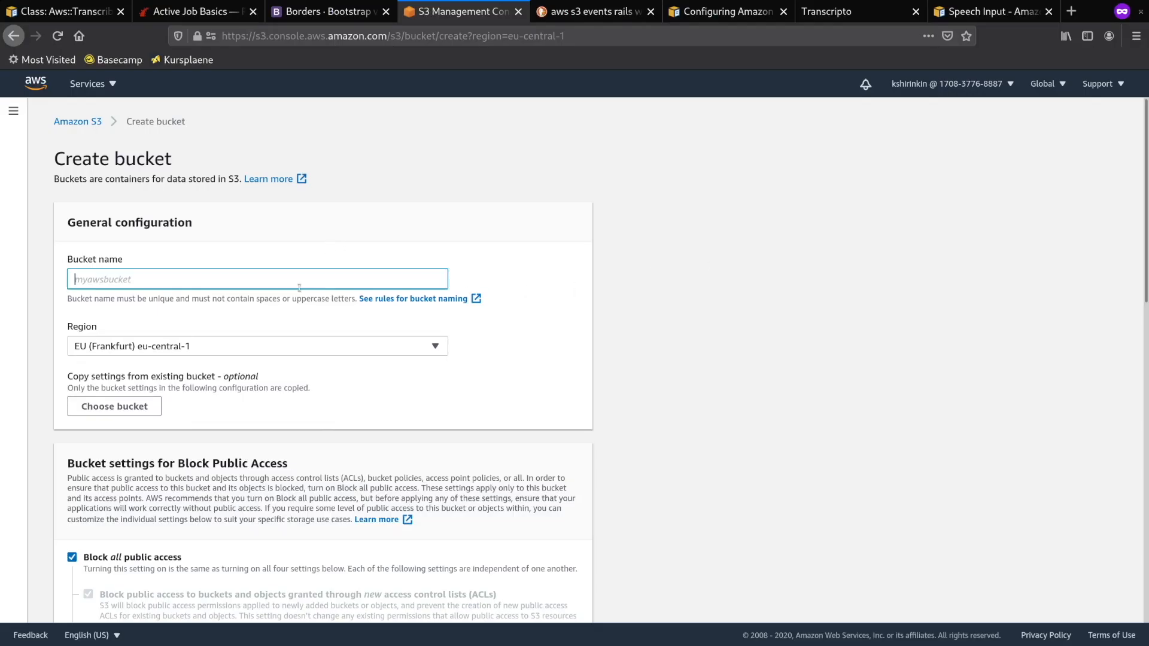
# Name the new S3 bucket transcripto-development-results and create it.
pyautogui.write('transcripto-')
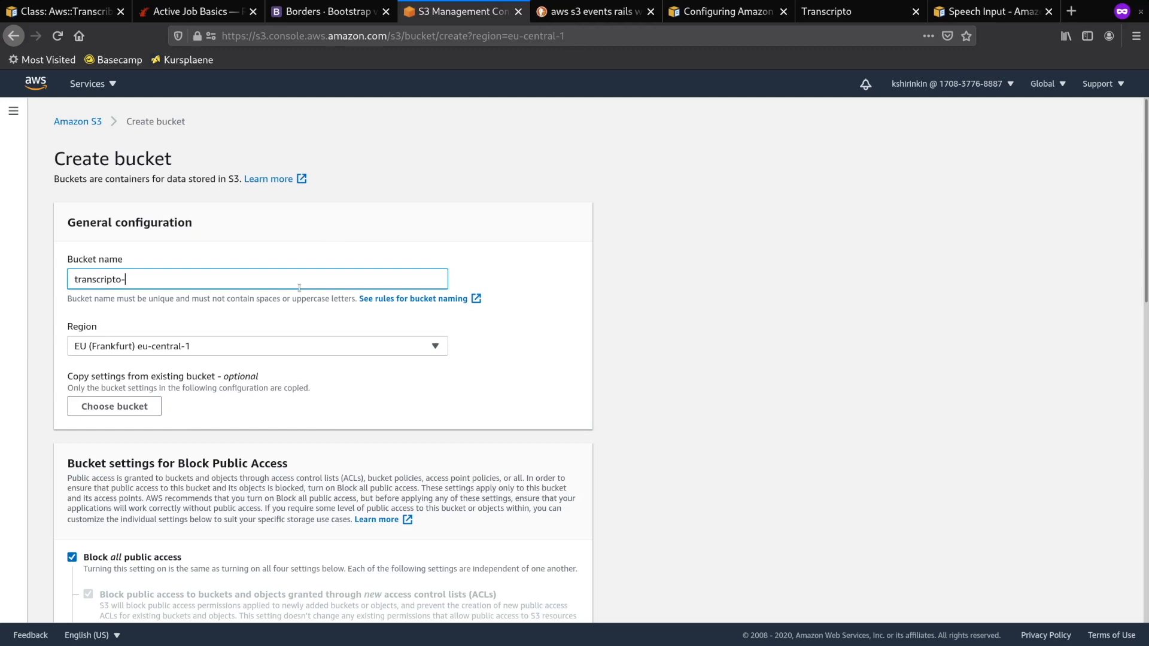
pyautogui.write('development-results')
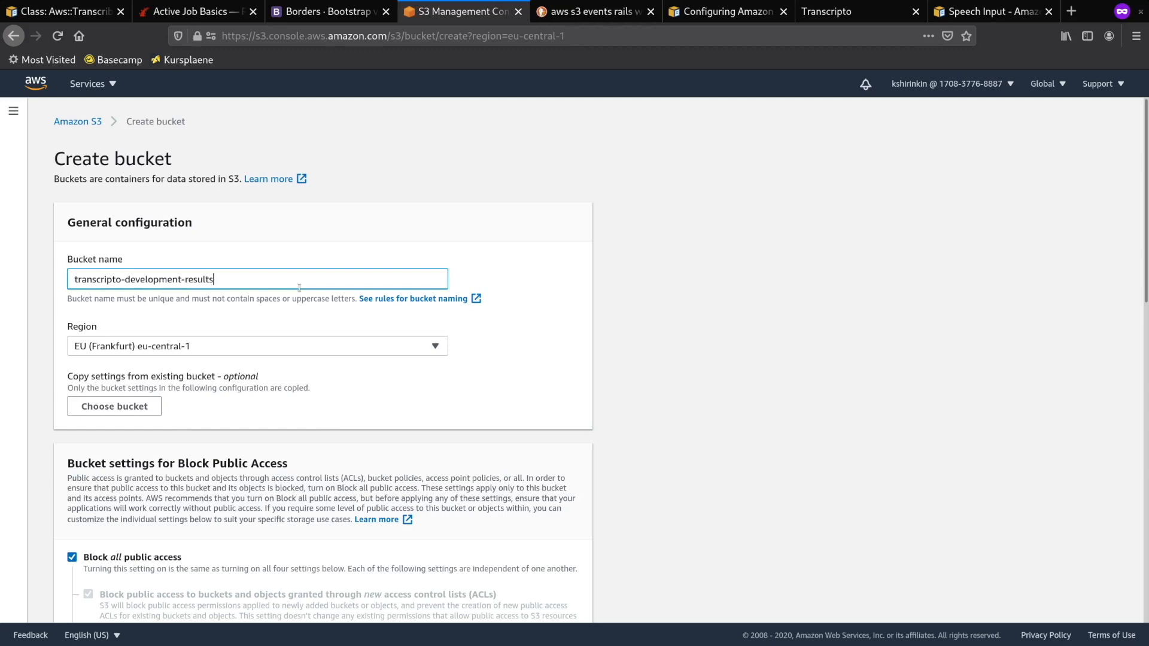
pyautogui.scroll(-3)
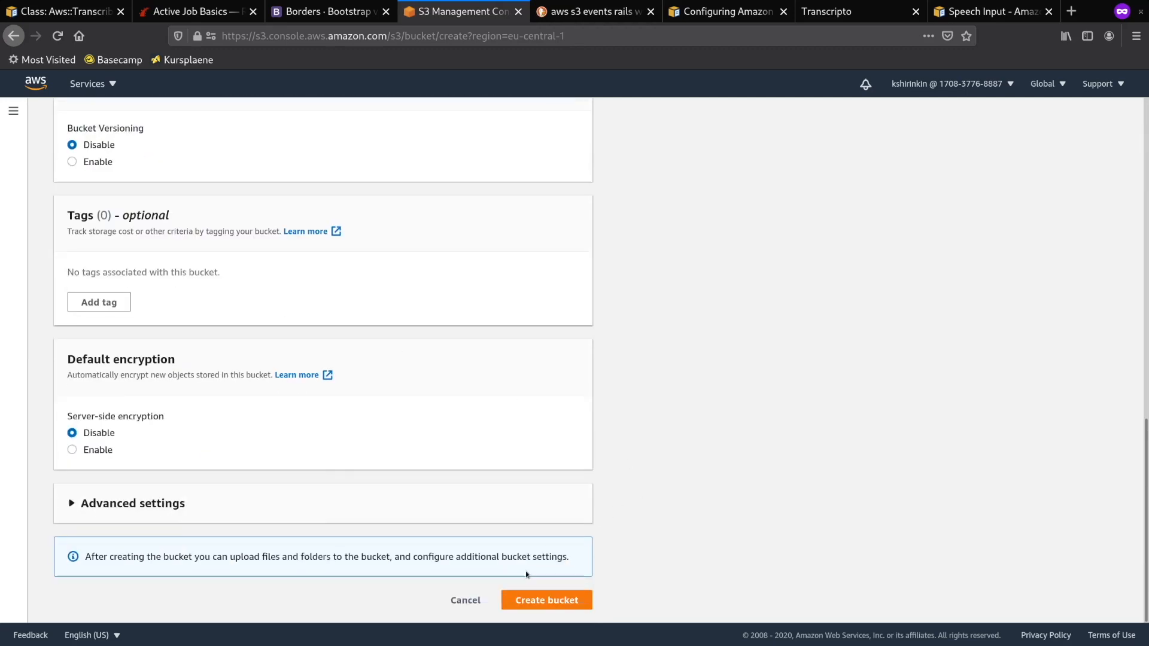
pyautogui.click(546, 600)
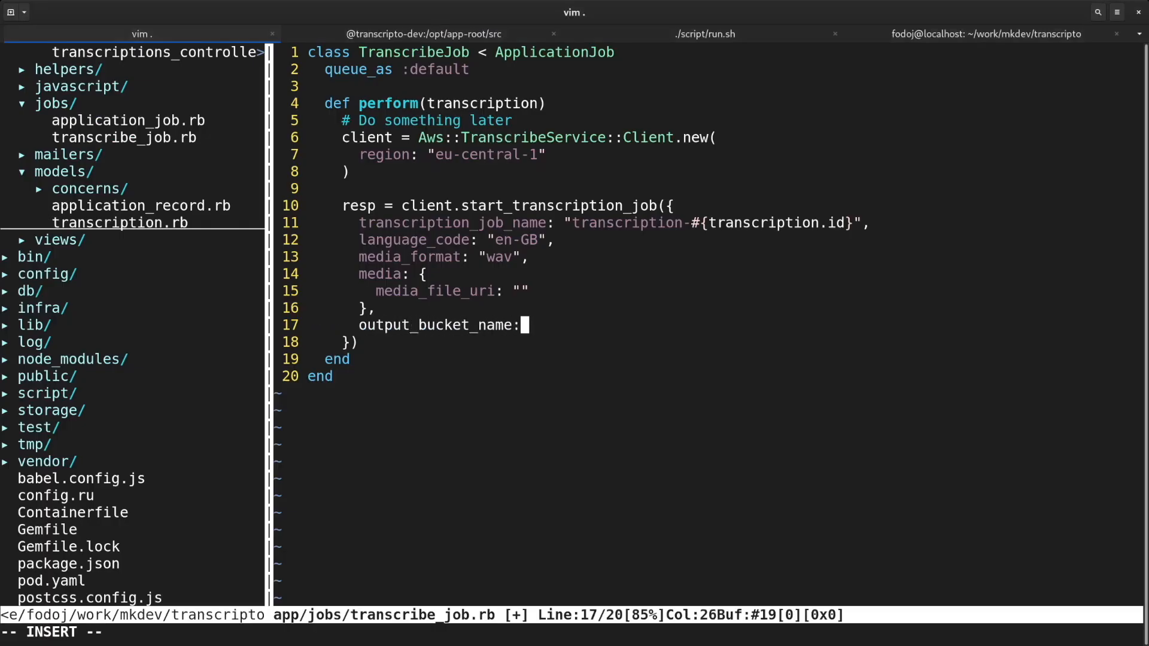
# Set the results bucket, .json output key and a media URI from the source_file blob key.
pyautogui.write('"transcripto-development",')
pyautogui.write('output_key: "results/#{name}",')
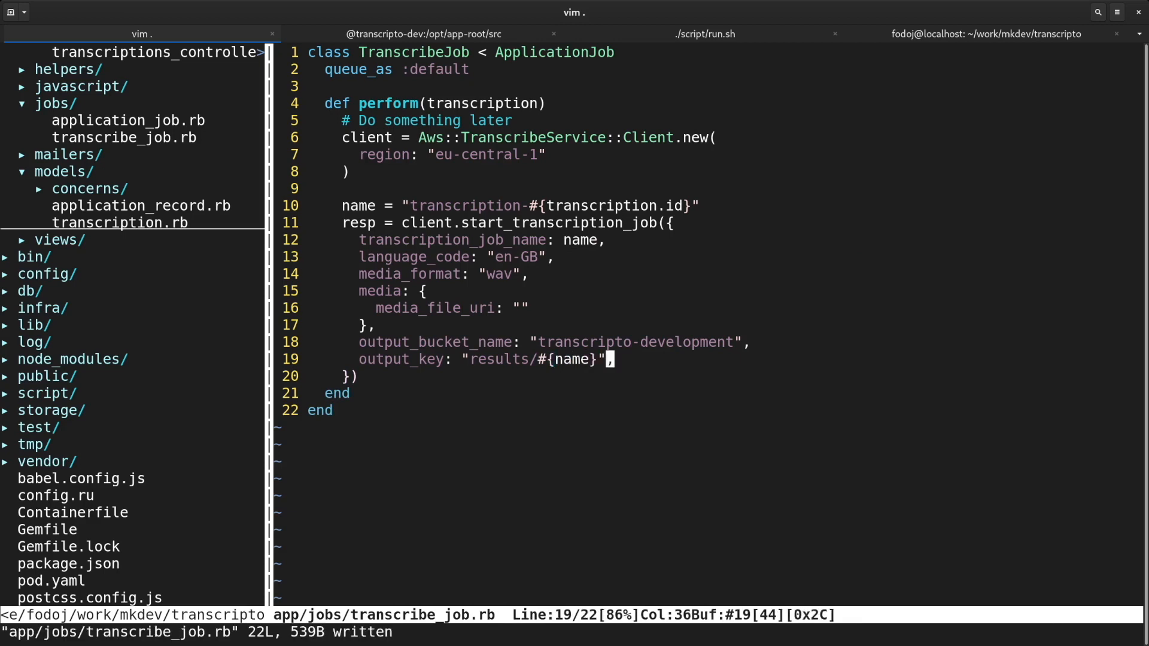
pyautogui.write('.json')
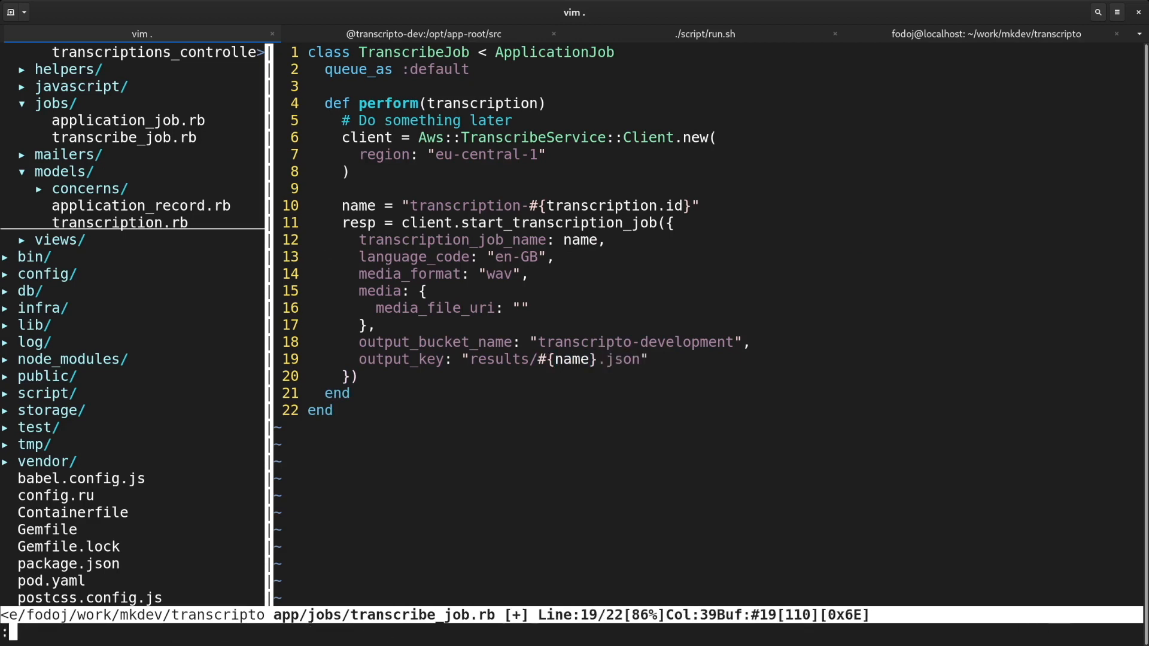
pyautogui.write('transcription.source_file.blob.key')
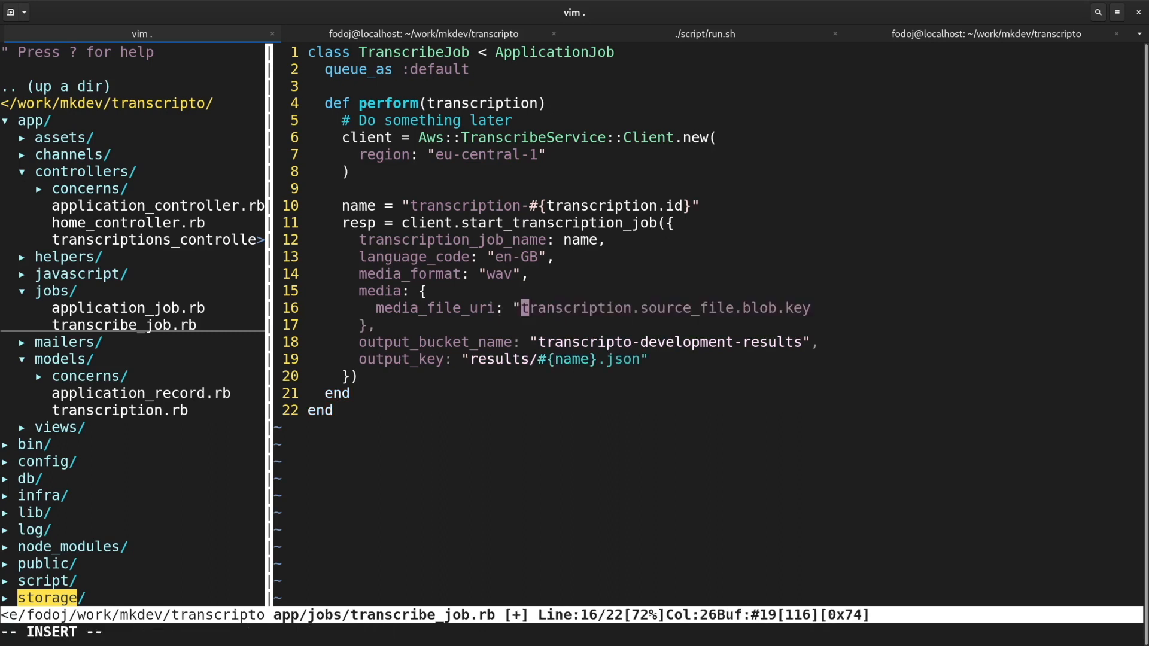
pyautogui.write('mkdev-development#{')
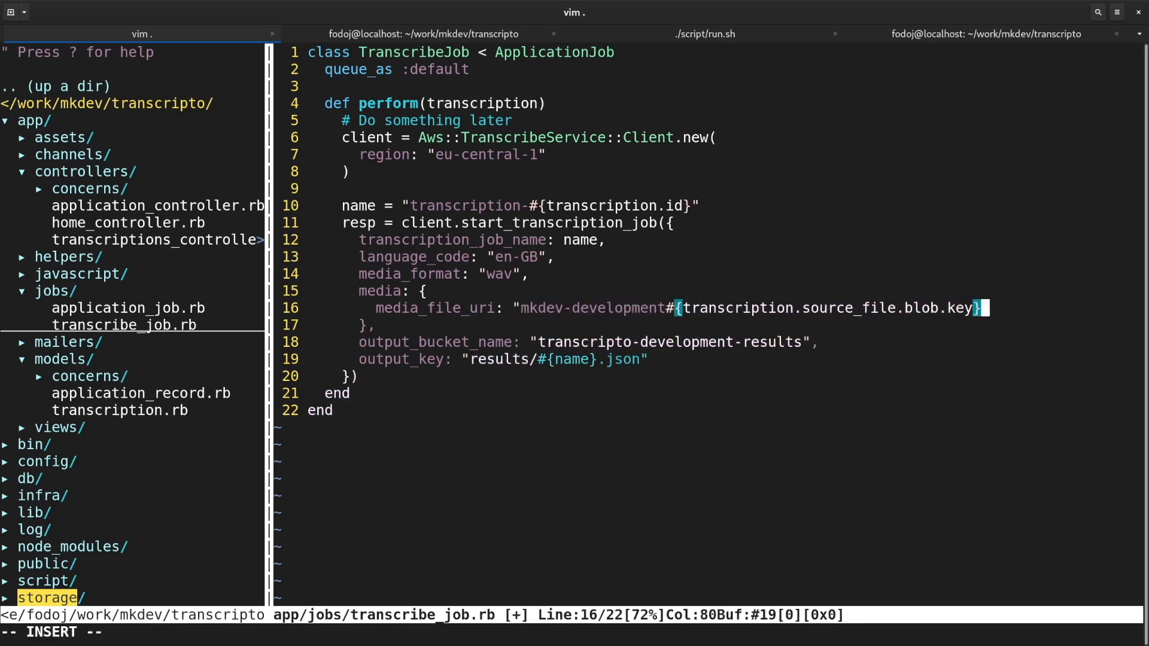
# Prefix the media URI with s3://, correct the bucket name, and test the job in the Rails console.
pyautogui.click(424, 34)
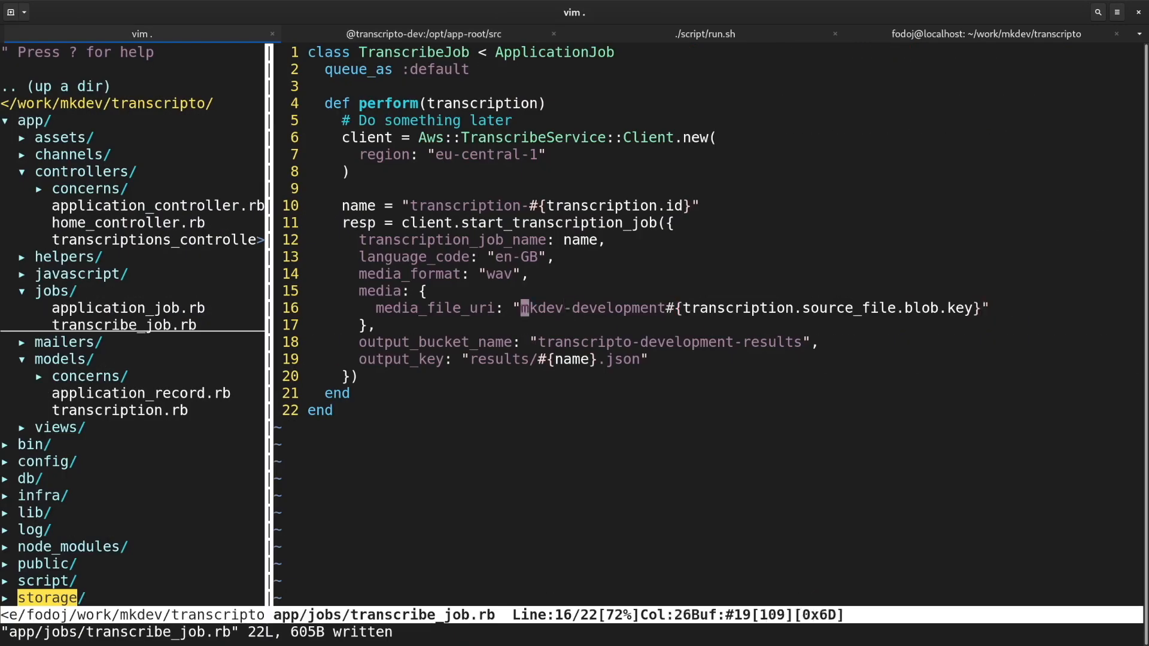
pyautogui.write('s3://')
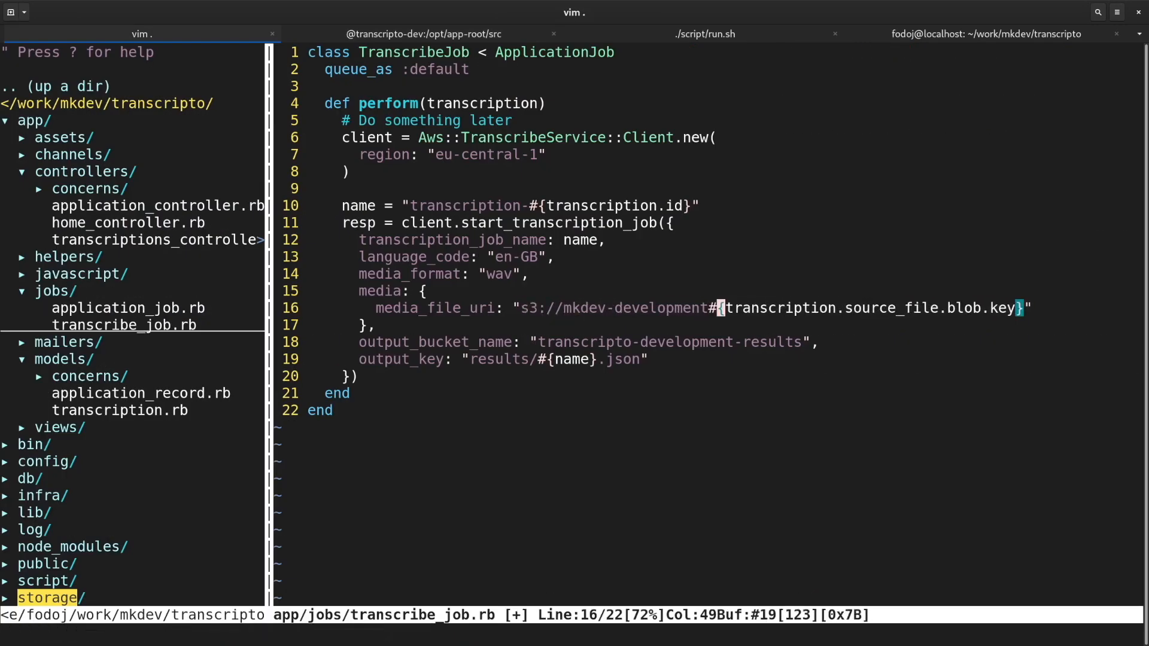
pyautogui.click(433, 33)
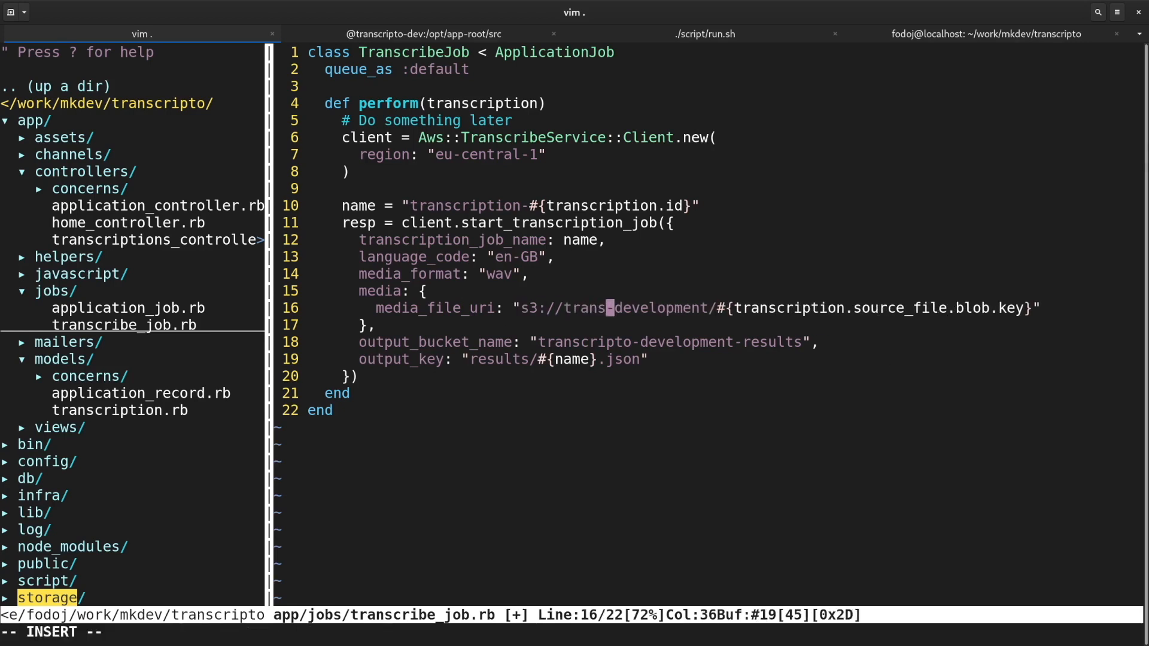
pyautogui.click(424, 33)
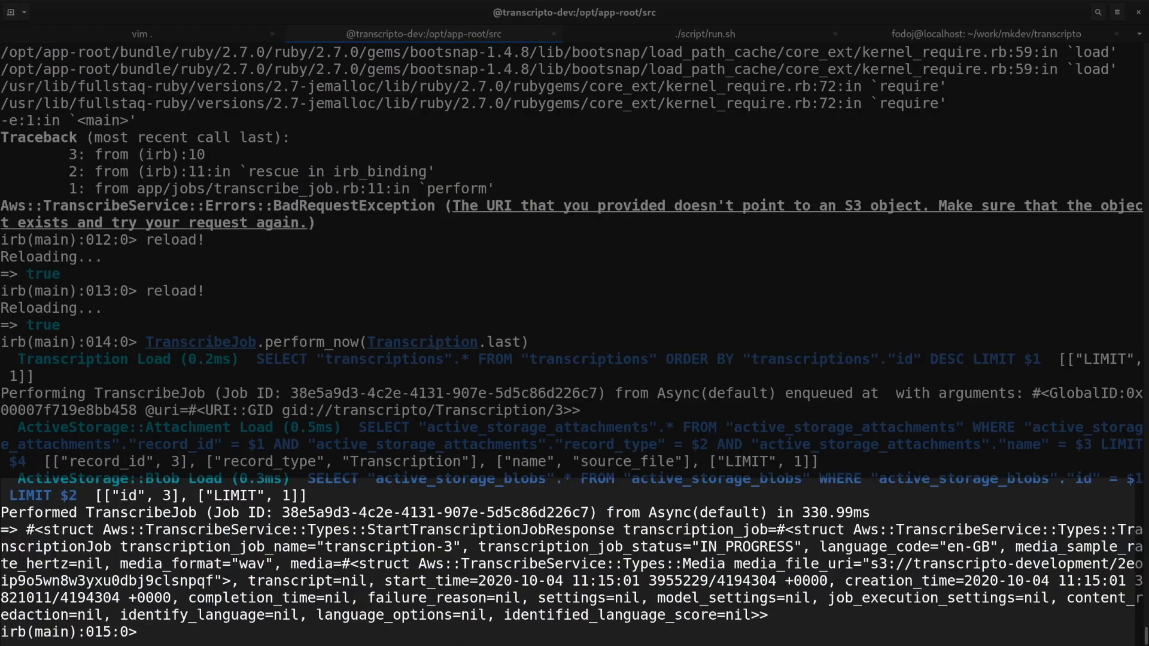
pyautogui.click(140, 33)
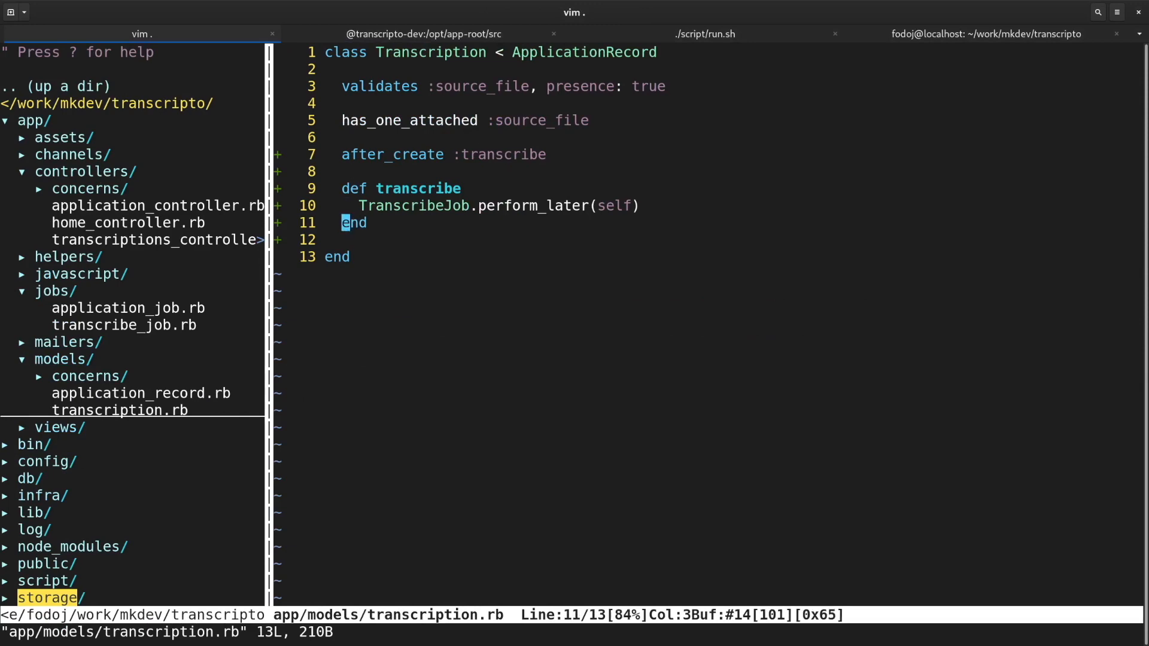
# Add a transcription_status method calling get_transcription_job, and a Transcript link_to in the index.
pyautogui.write('def transcription_status')
pyautogui.write('cl')
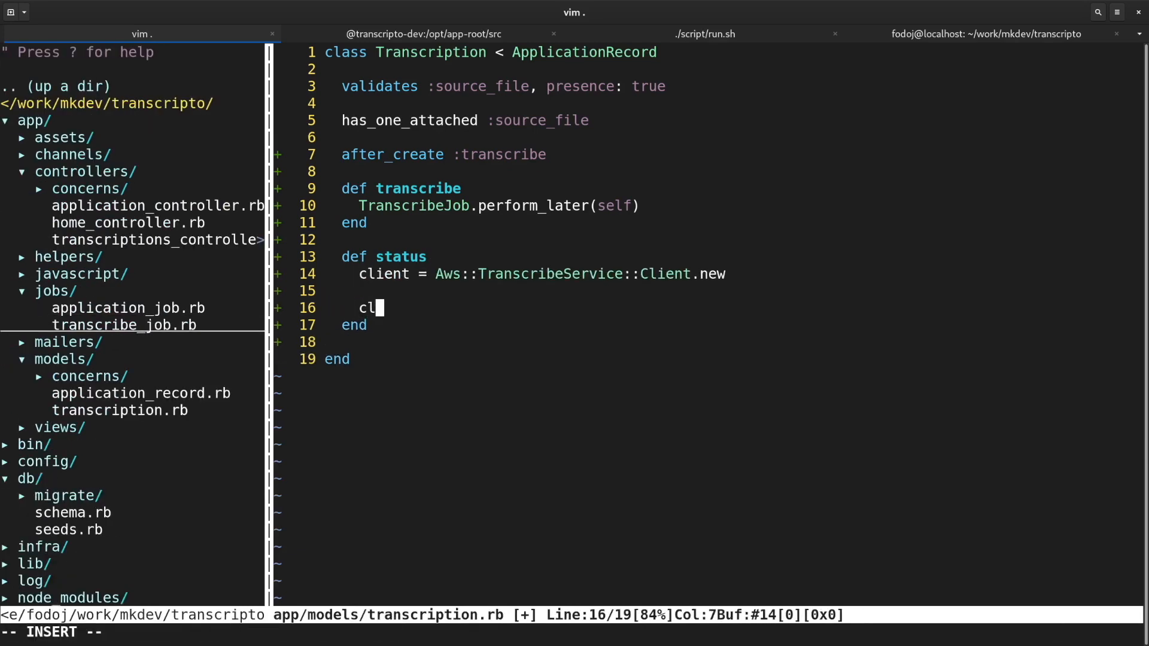
pyautogui.write('ient.get_tran')
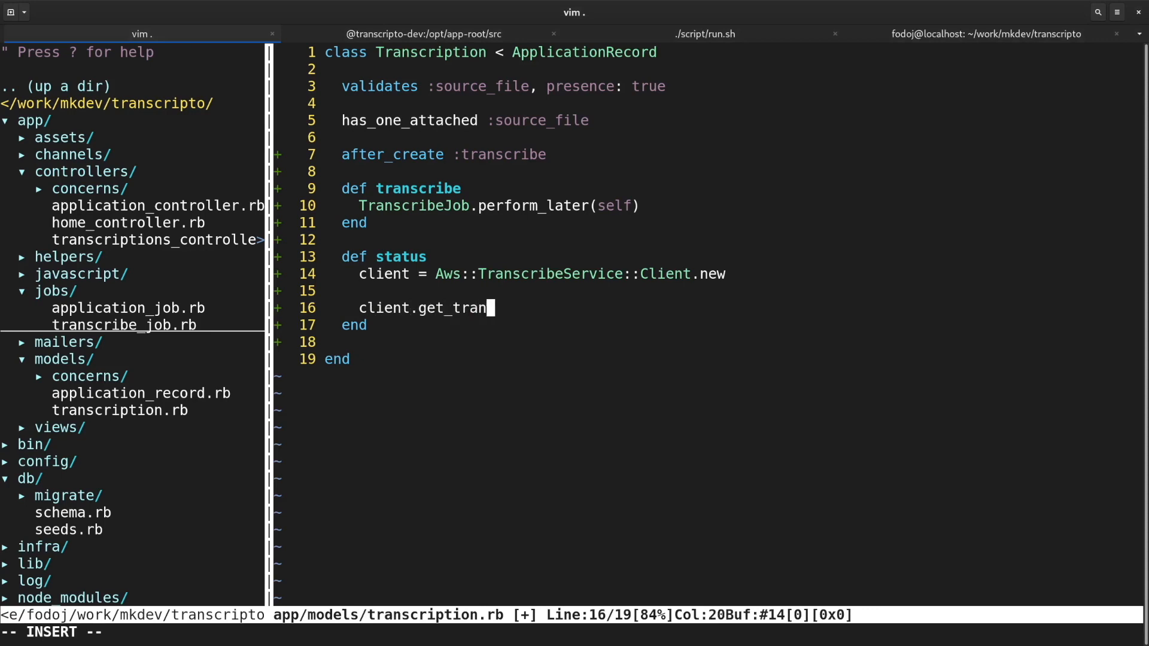
pyautogui.write('scription_job(')
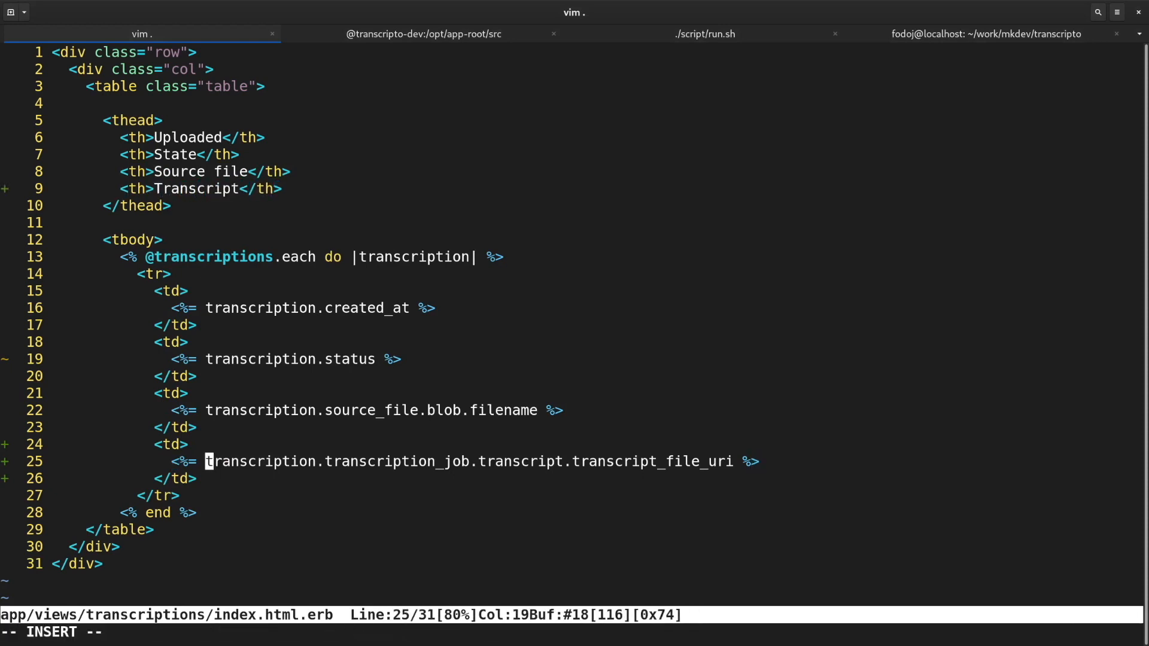
pyautogui.write('link_to "Transcript')
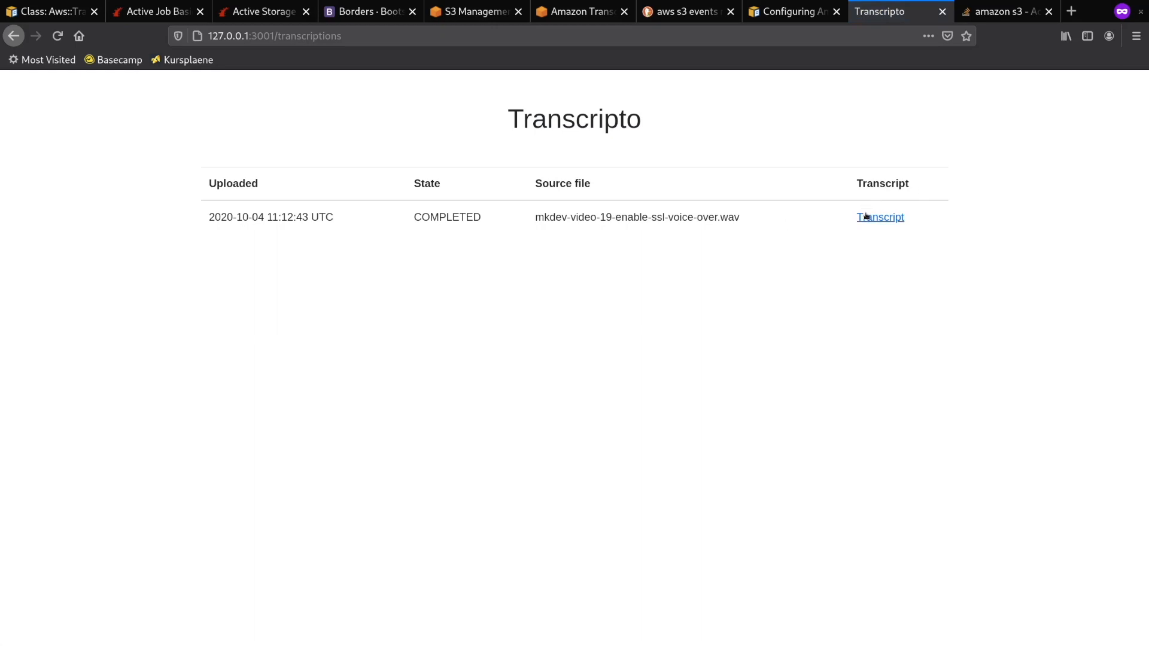
# Open the Transcript link for the COMPLETED recording in the transcriptions list.
pyautogui.click(879, 217)
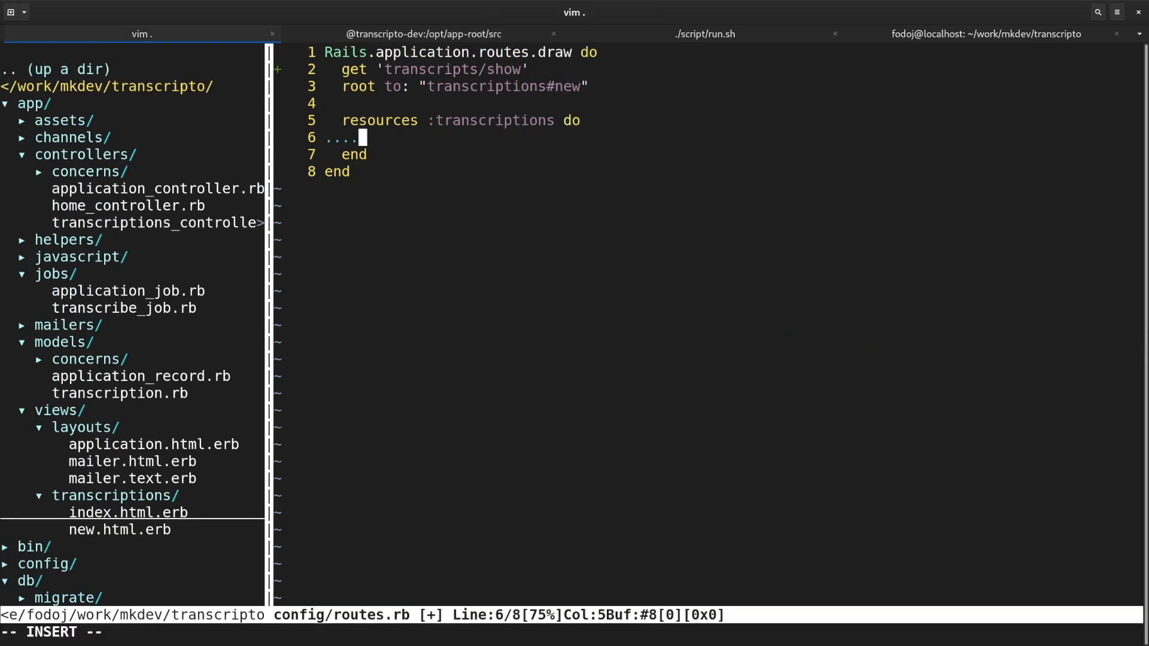
# Nest a transcript resource inside resources :transcriptions in config/routes.rb.
pyautogui.write('resource :')
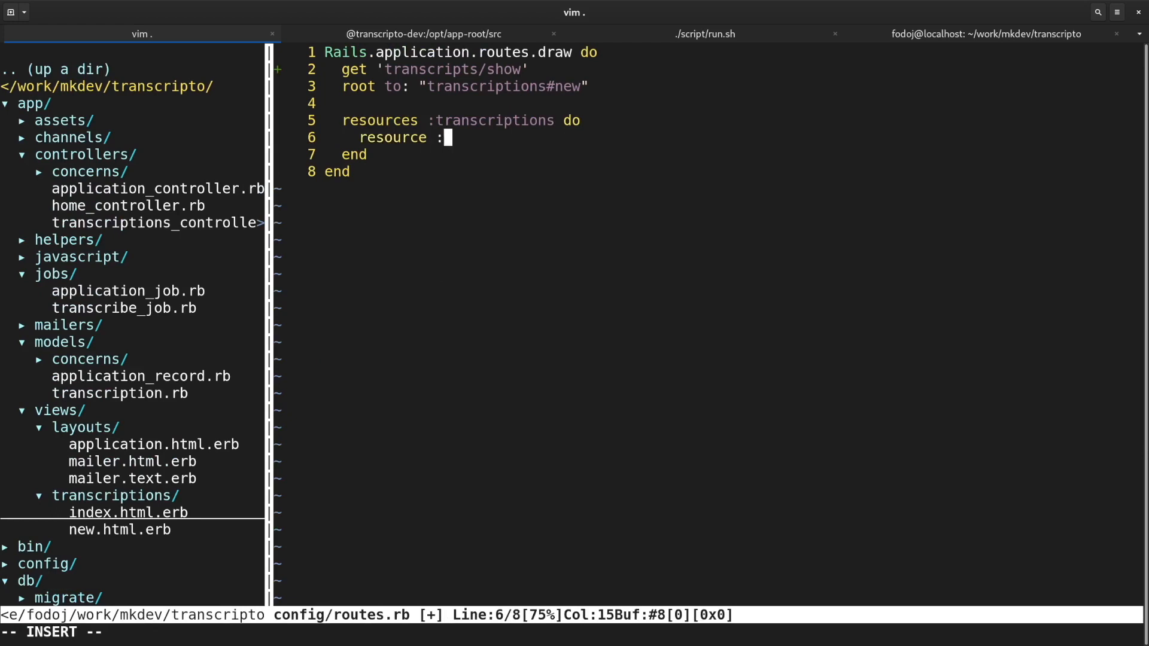
pyautogui.write('transcri')
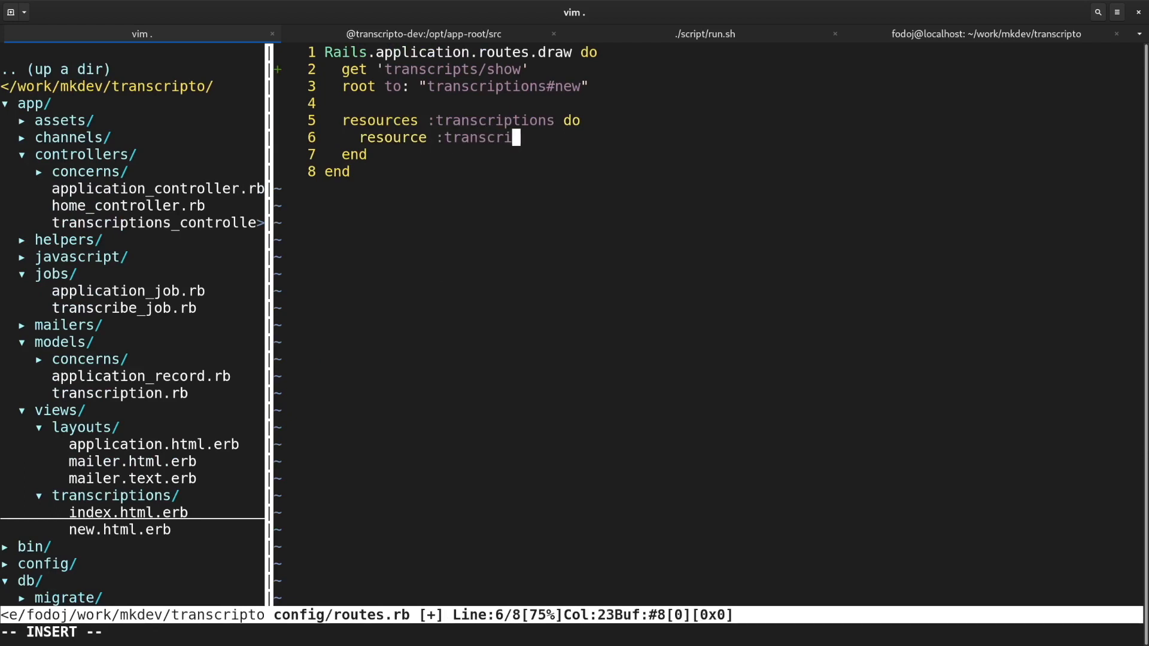
pyautogui.write('t')
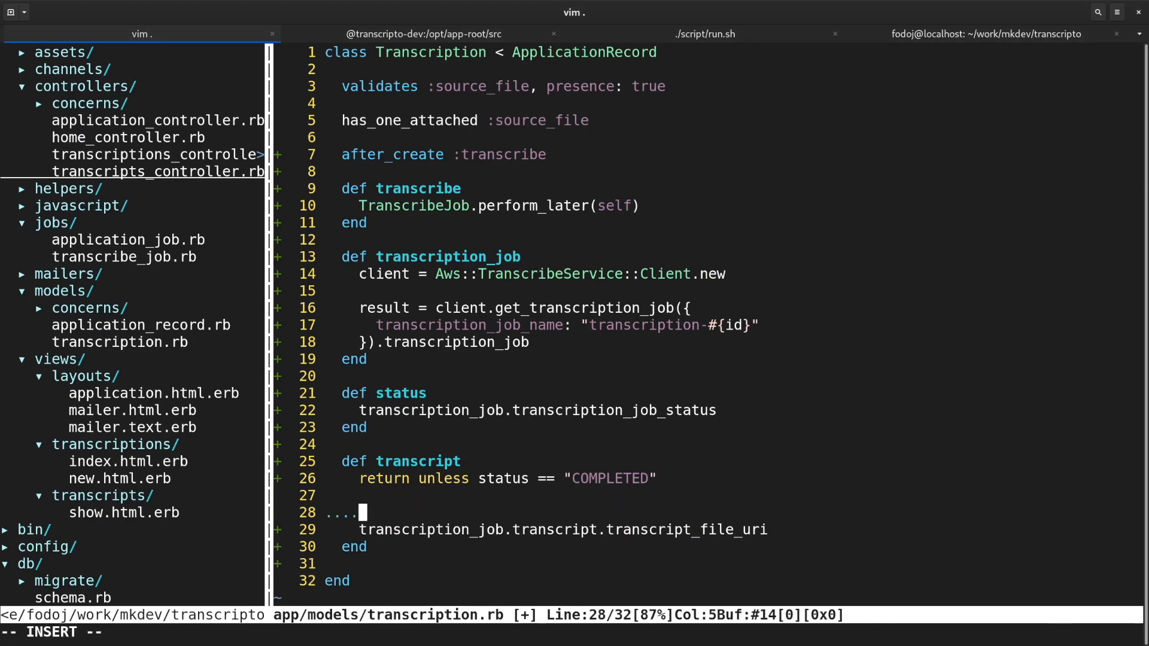
# Fetch the transcript JSON from S3 with Aws::S3::Client and parse the results.
pyautogui.write('s3 = Aws::S3::Client.new')
pyautogui.write('transcript["res')
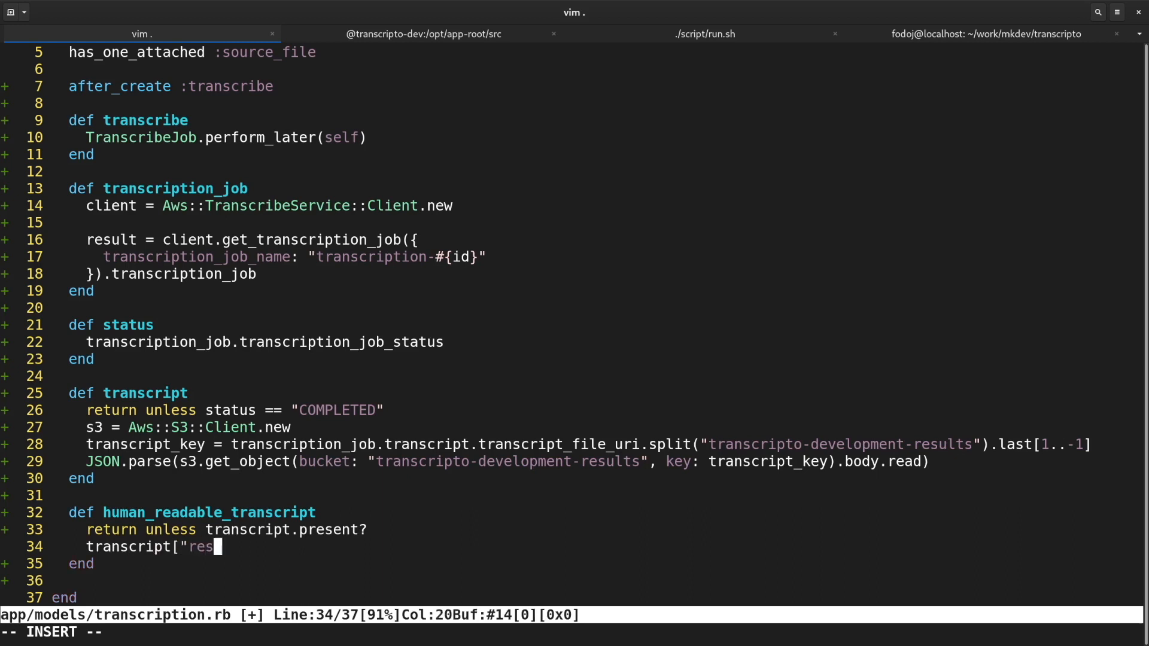
pyautogui.write('ults"]["tran')
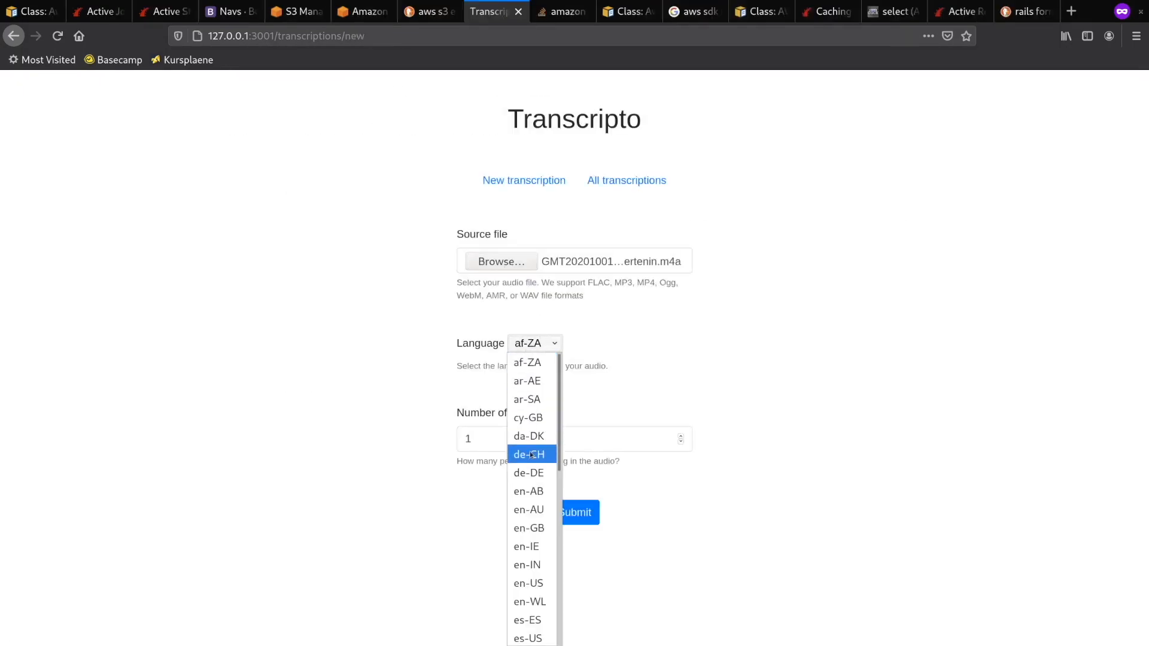
# Submit the m4a recording with language de-DE and 2 speakers.
pyautogui.click(529, 473)
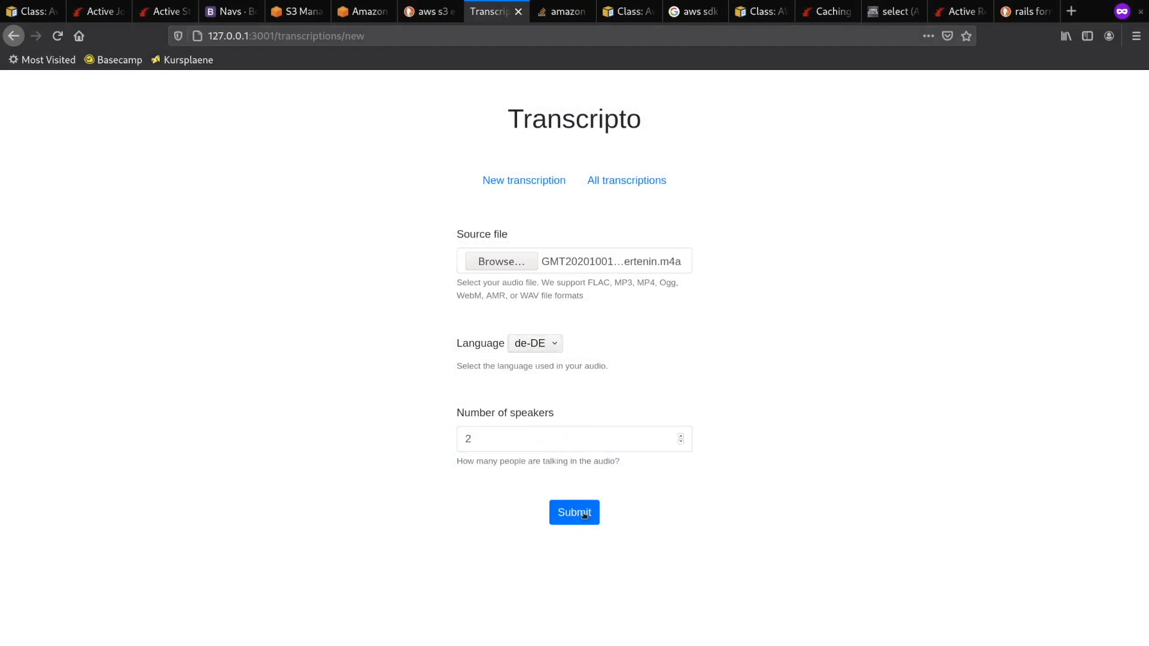
pyautogui.click(574, 513)
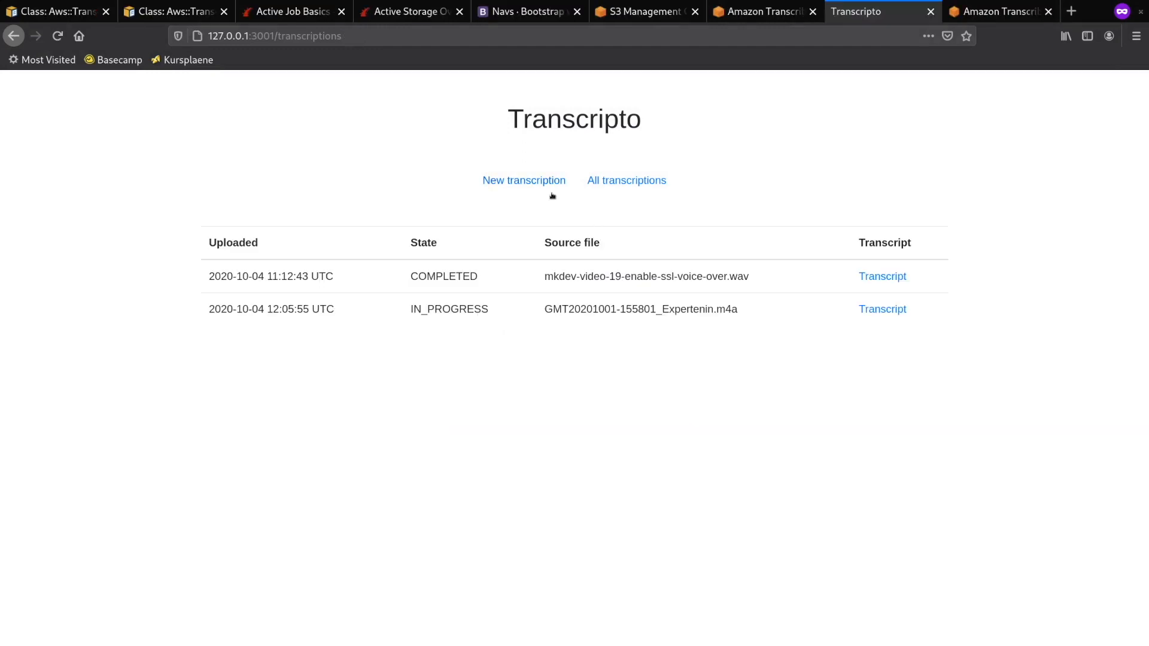